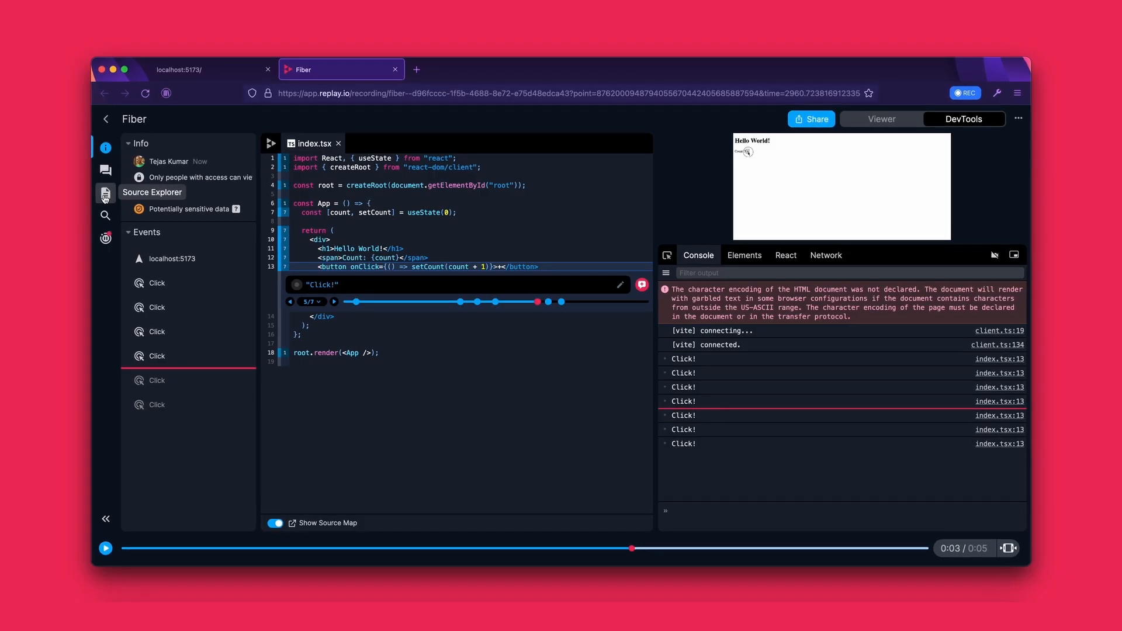
# - Browse the recording's sources down to node_modules > react-dom > cjs
pyautogui.click(106, 194)
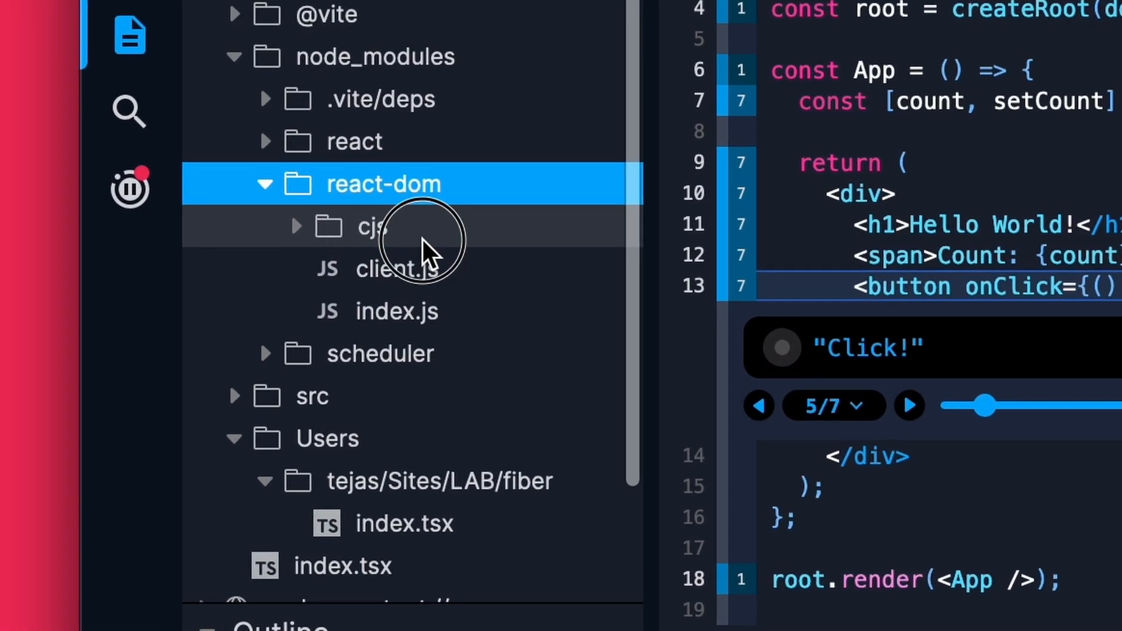
pyautogui.click(372, 226)
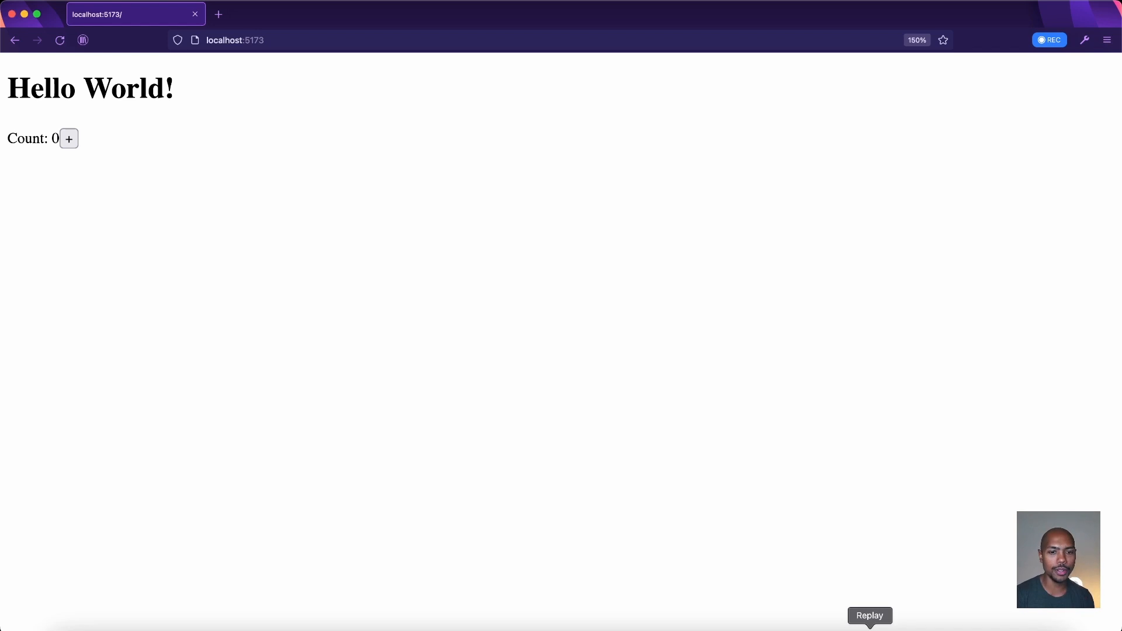
# - Record the local page while incrementing the counter several times, then stop recording
pyautogui.click(1049, 40)
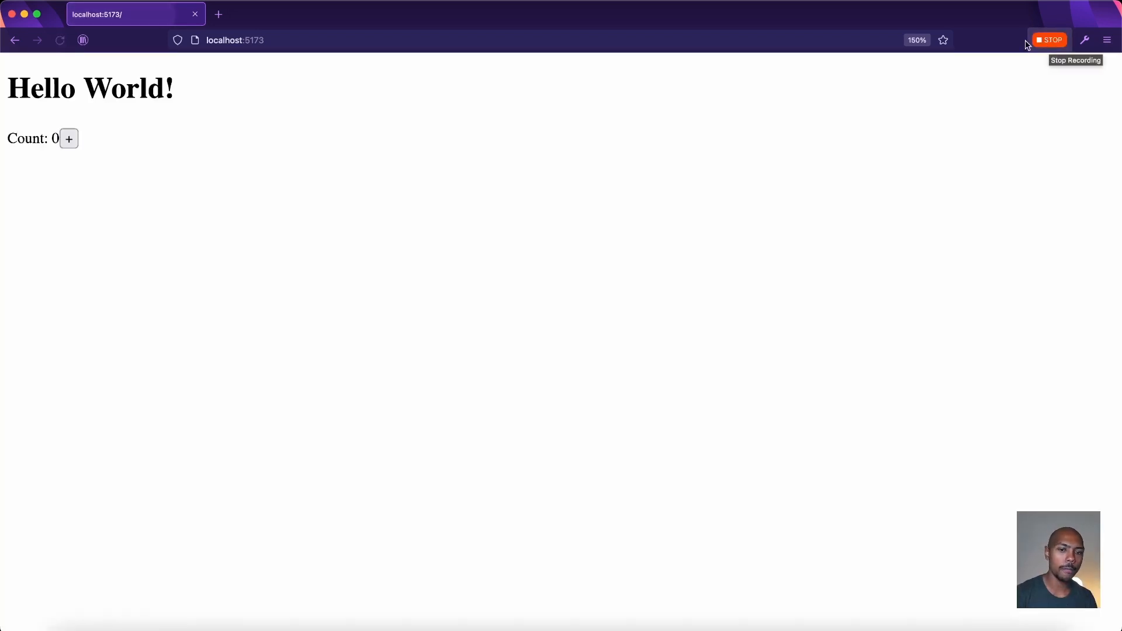
pyautogui.click(68, 138)
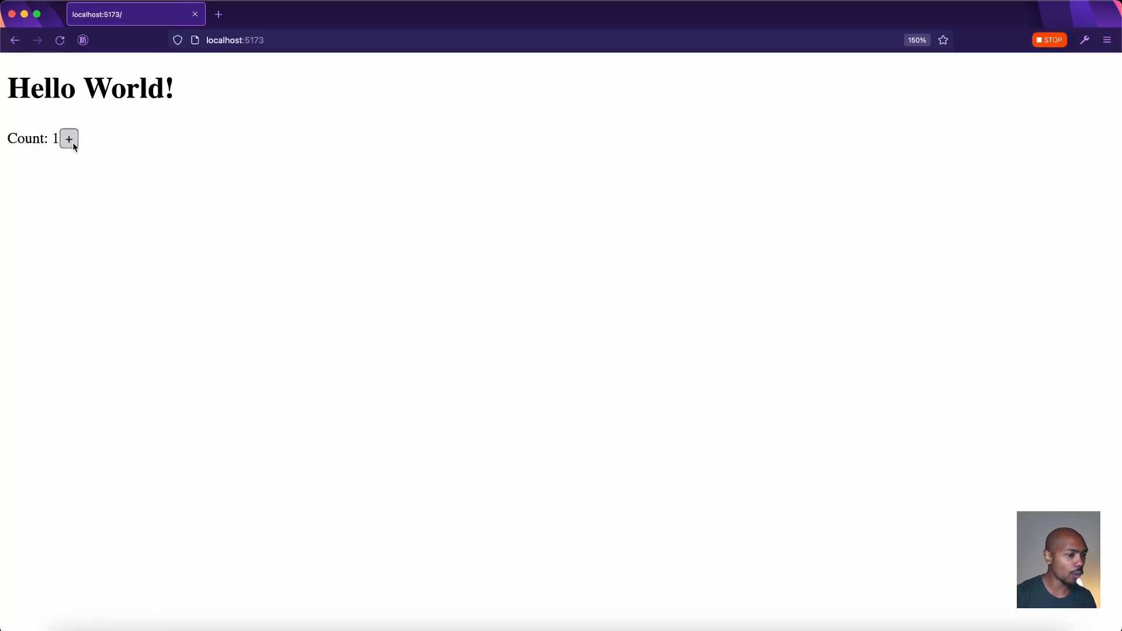
pyautogui.click(68, 139)
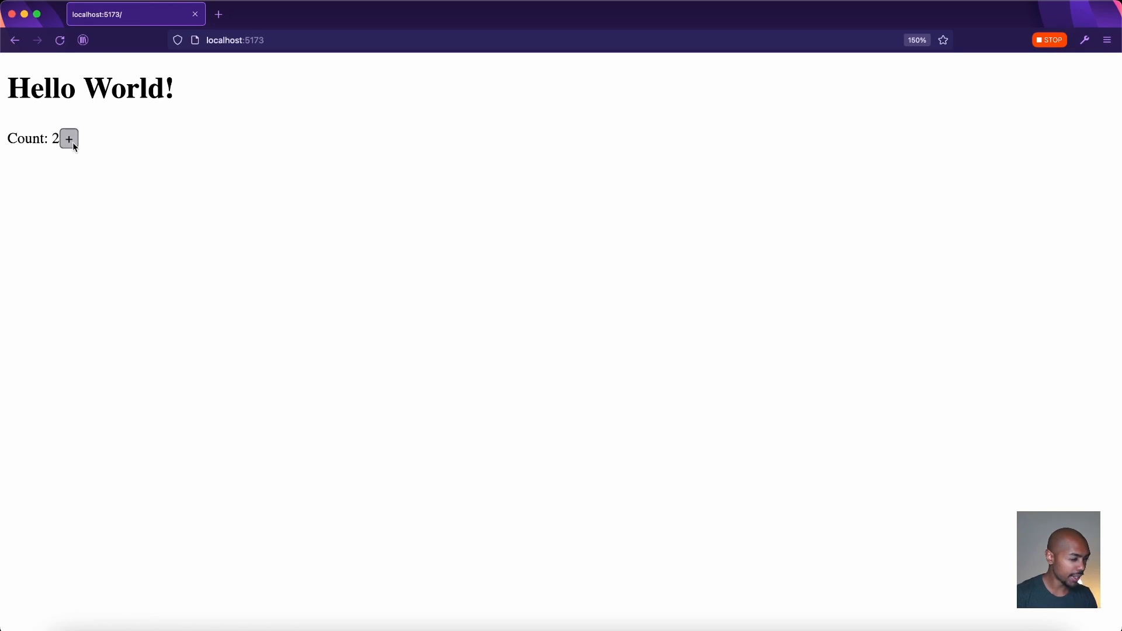
pyautogui.click(68, 139)
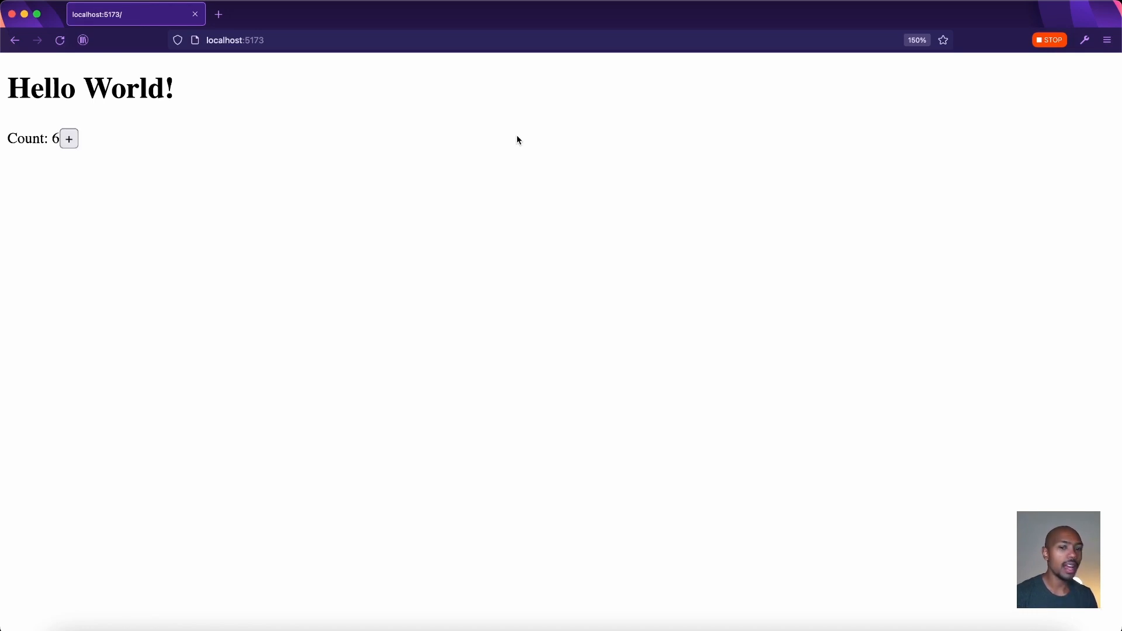
pyautogui.click(1050, 40)
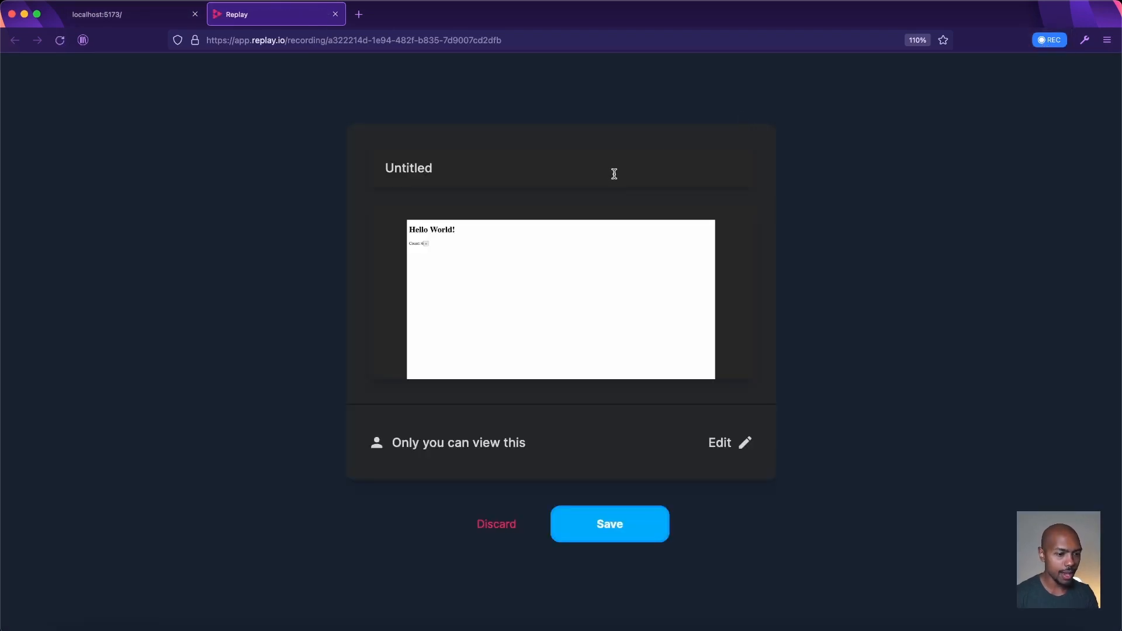
# - Rename the untitled recording to 'fiber' and save it
pyautogui.click(610, 524)
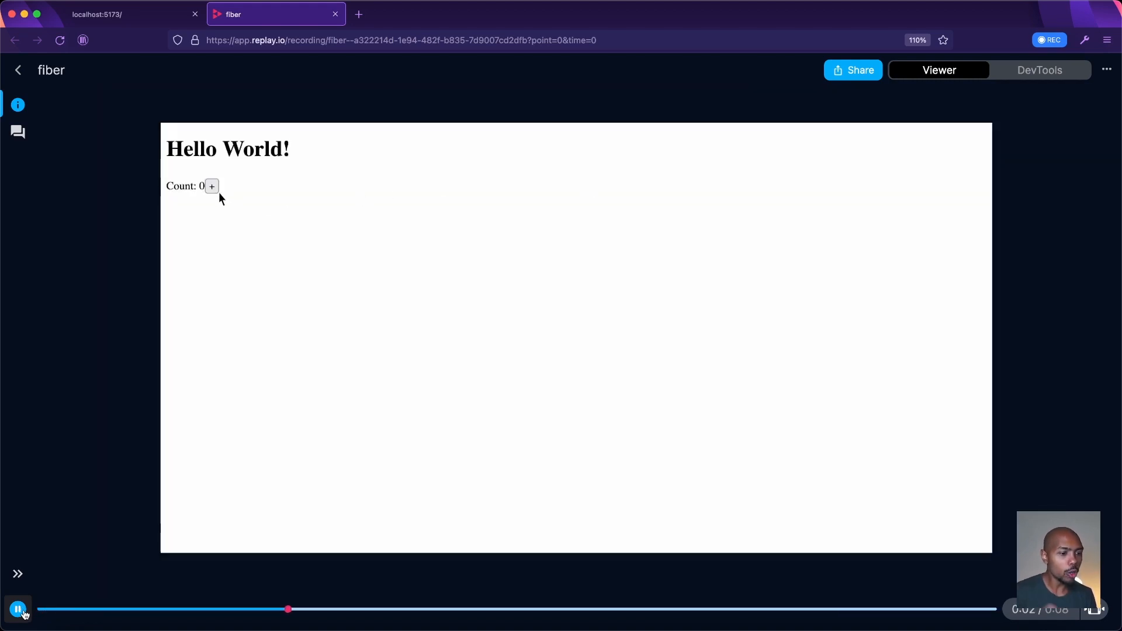
# - Pause playback, jump to a click event from Info, and switch to DevTools
pyautogui.click(212, 186)
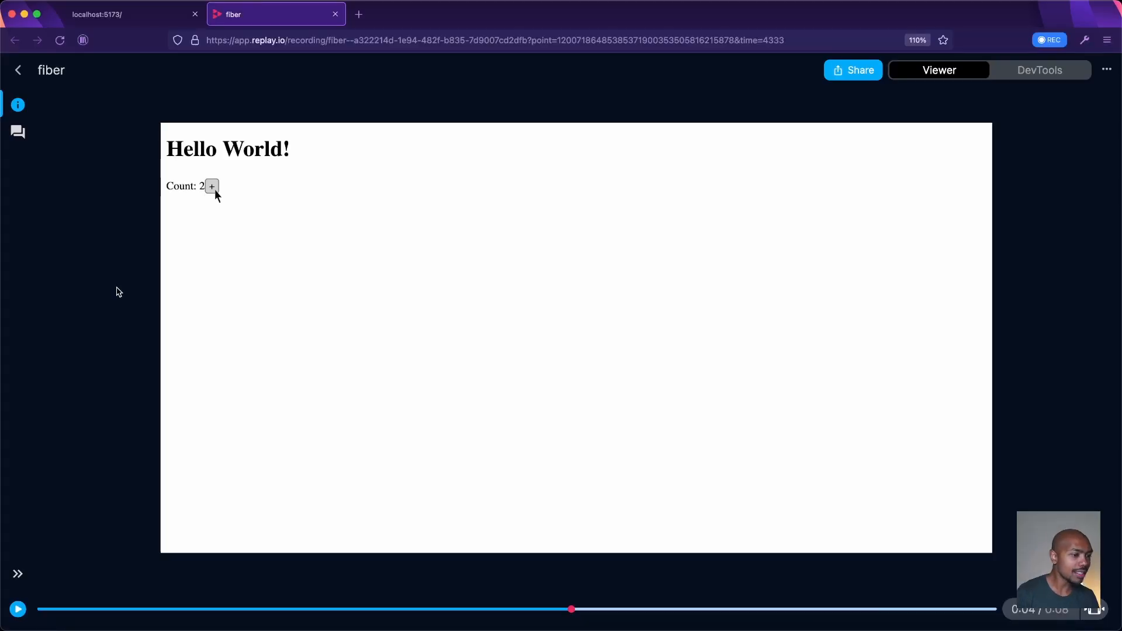
pyautogui.click(18, 105)
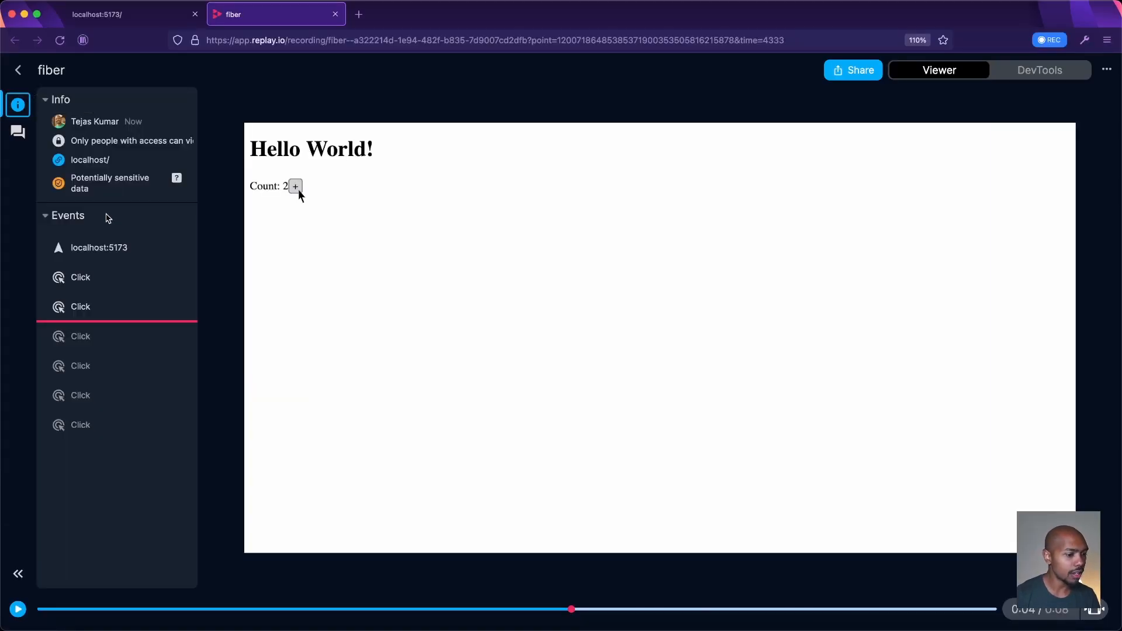
pyautogui.moveTo(117, 377)
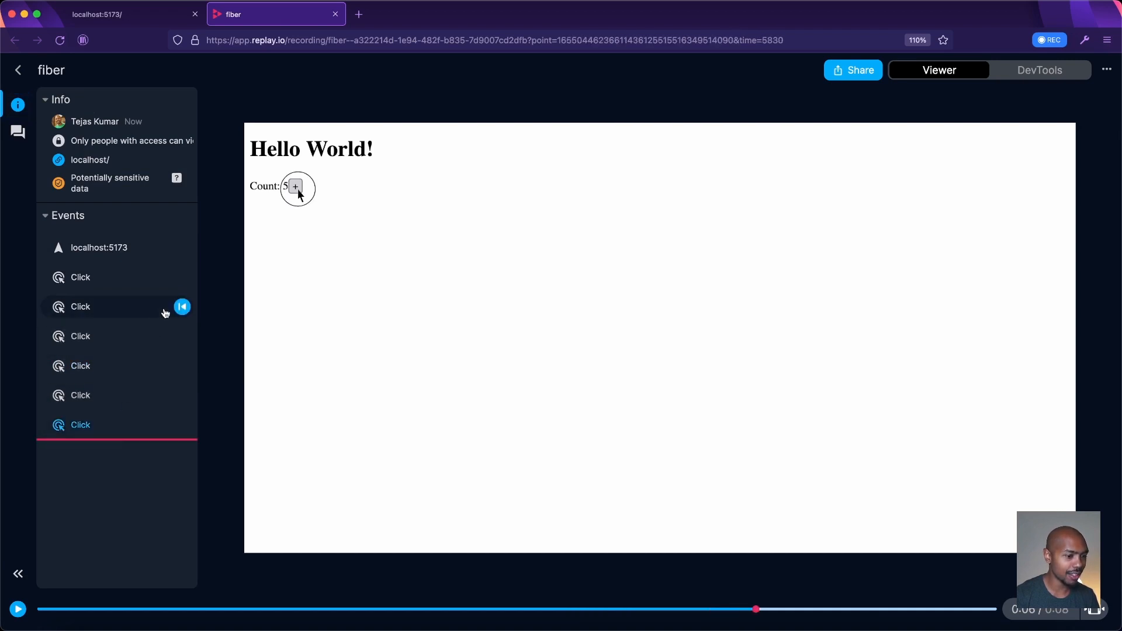
pyautogui.click(81, 277)
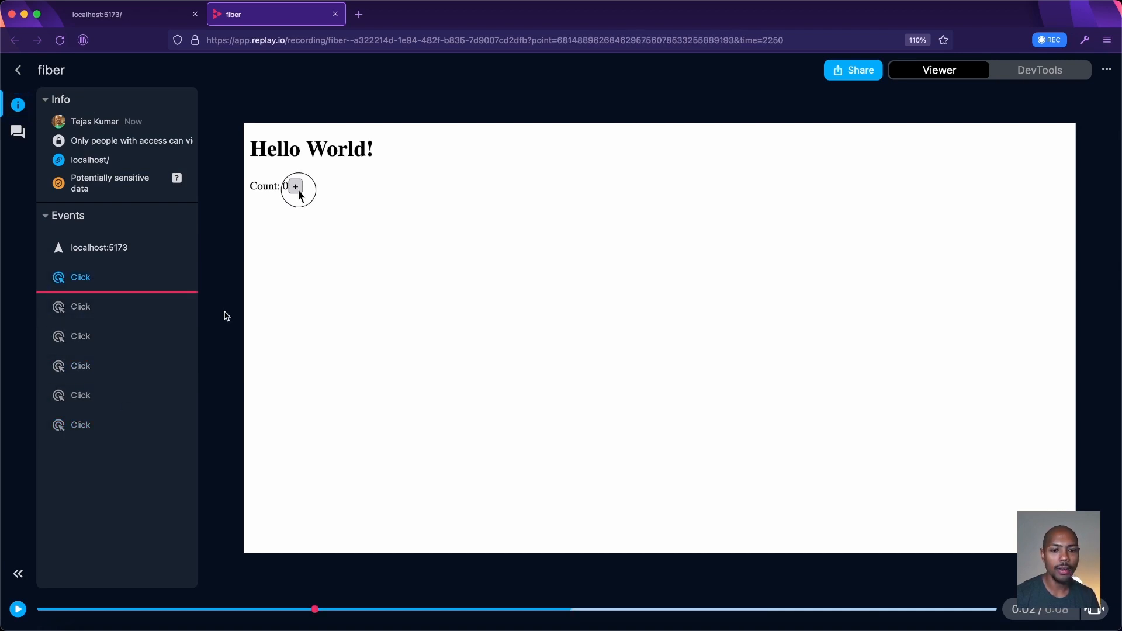
pyautogui.click(1040, 70)
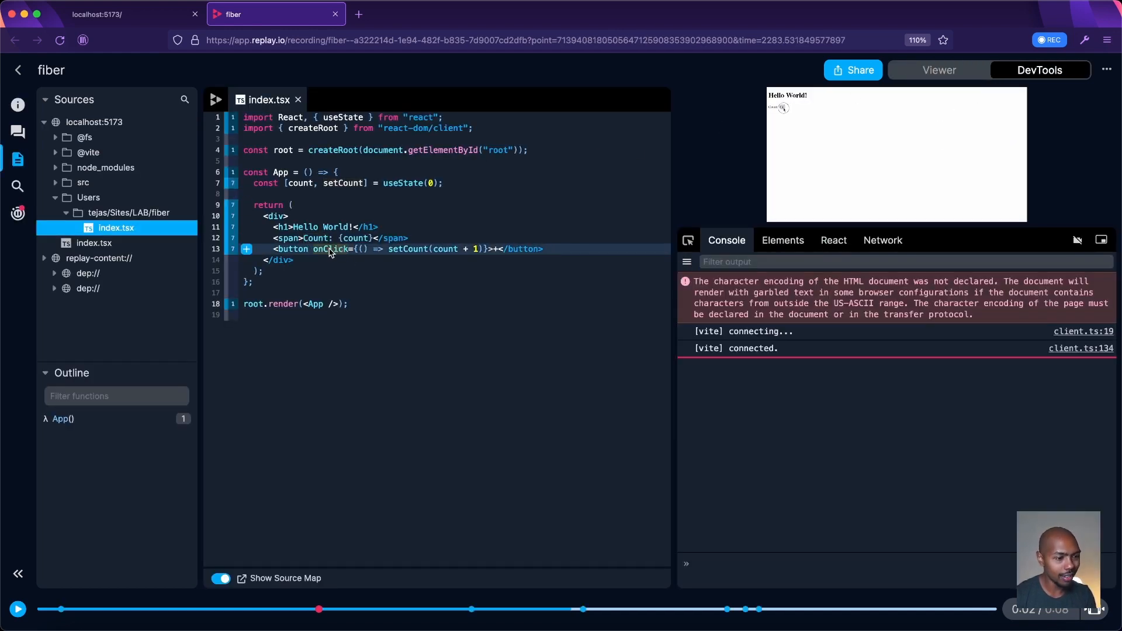
# - Add a print statement on line 13 logging '=== CLICK HAPPENED HERE!==='
pyautogui.click(246, 249)
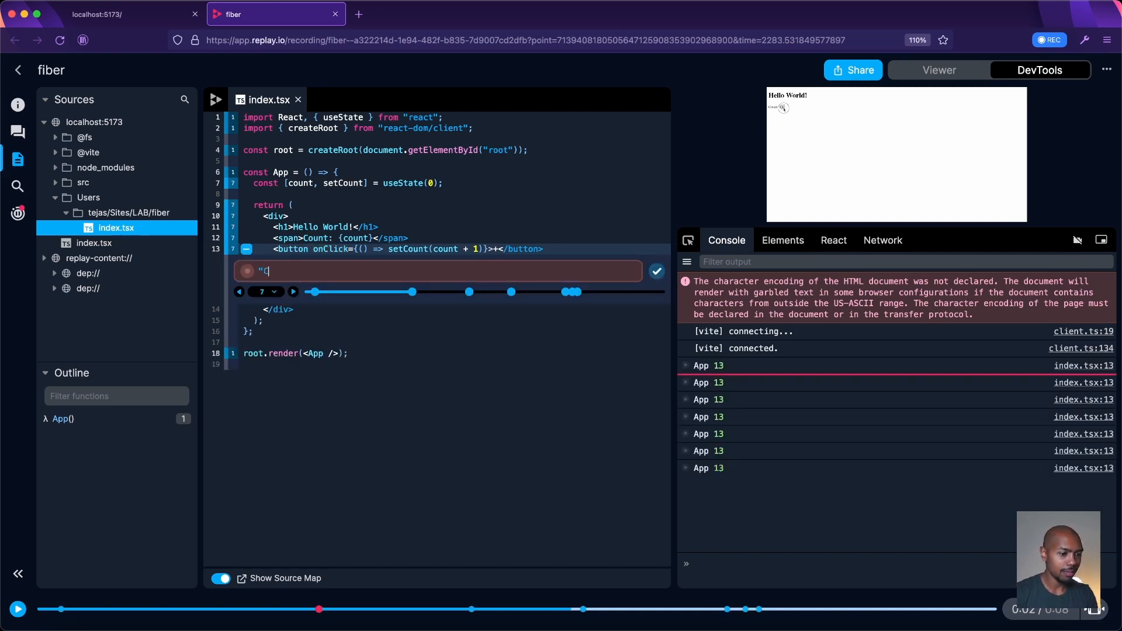
pyautogui.write('=== CLICK HAPPENED HERE!===')
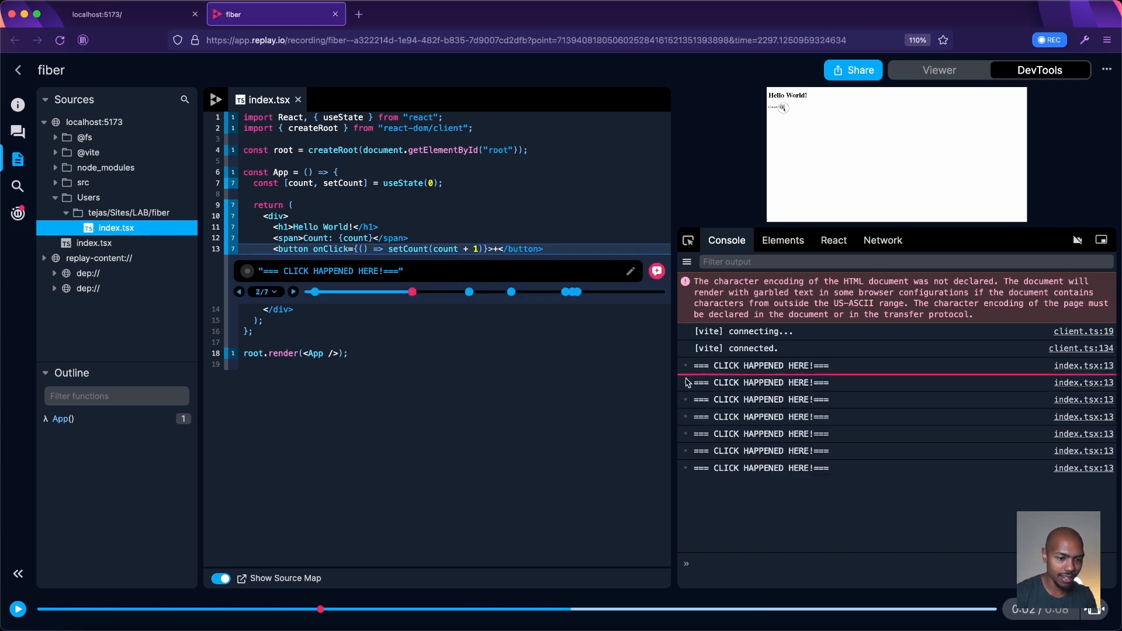
pyautogui.moveTo(94, 180)
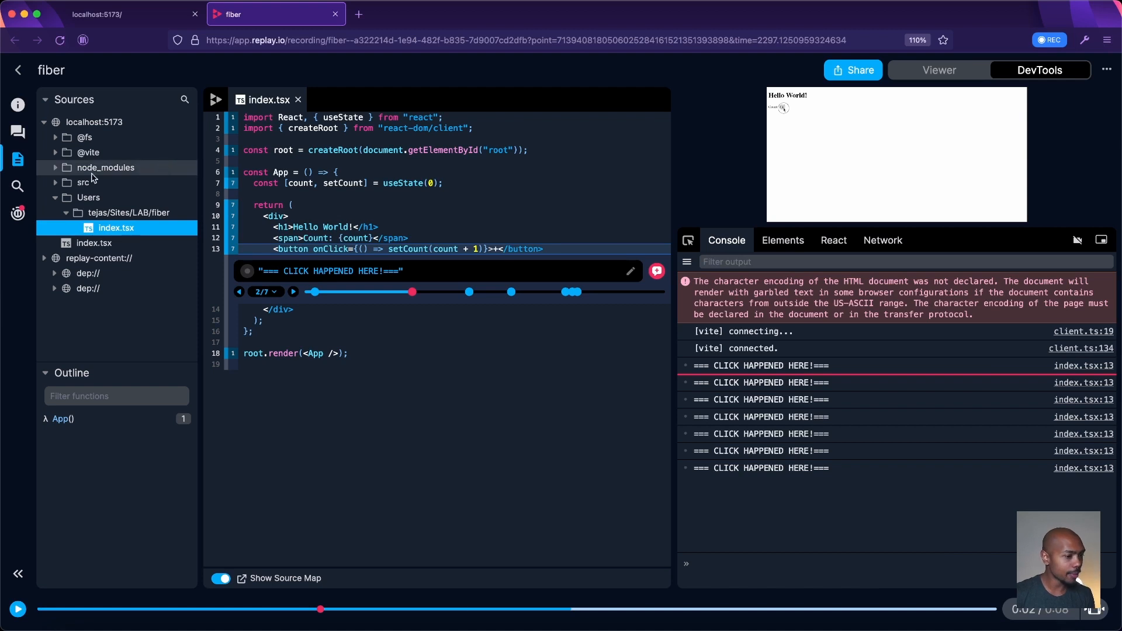
# - Open react-dom.development.js from node_modules/react-dom/cjs and collapse the source tree
pyautogui.click(105, 168)
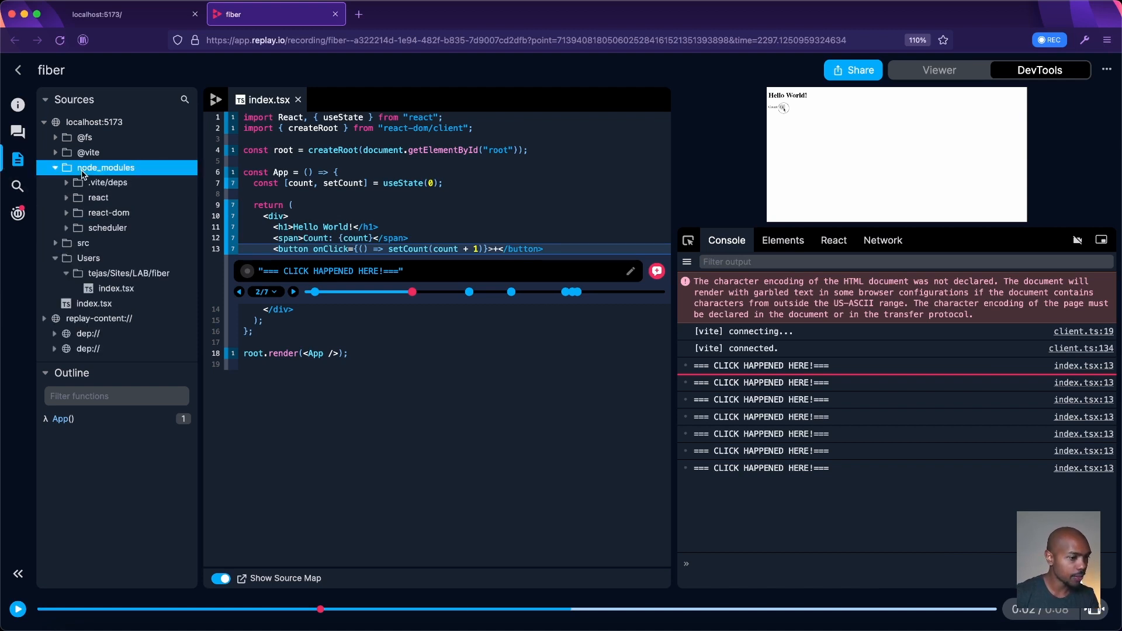
pyautogui.click(107, 213)
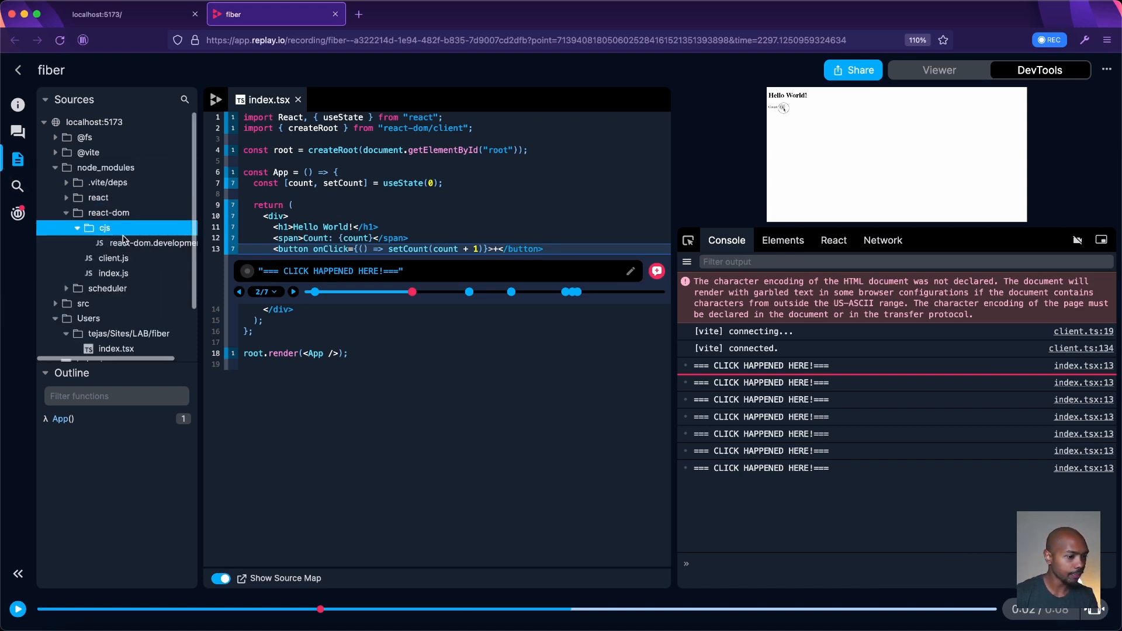
pyautogui.click(152, 243)
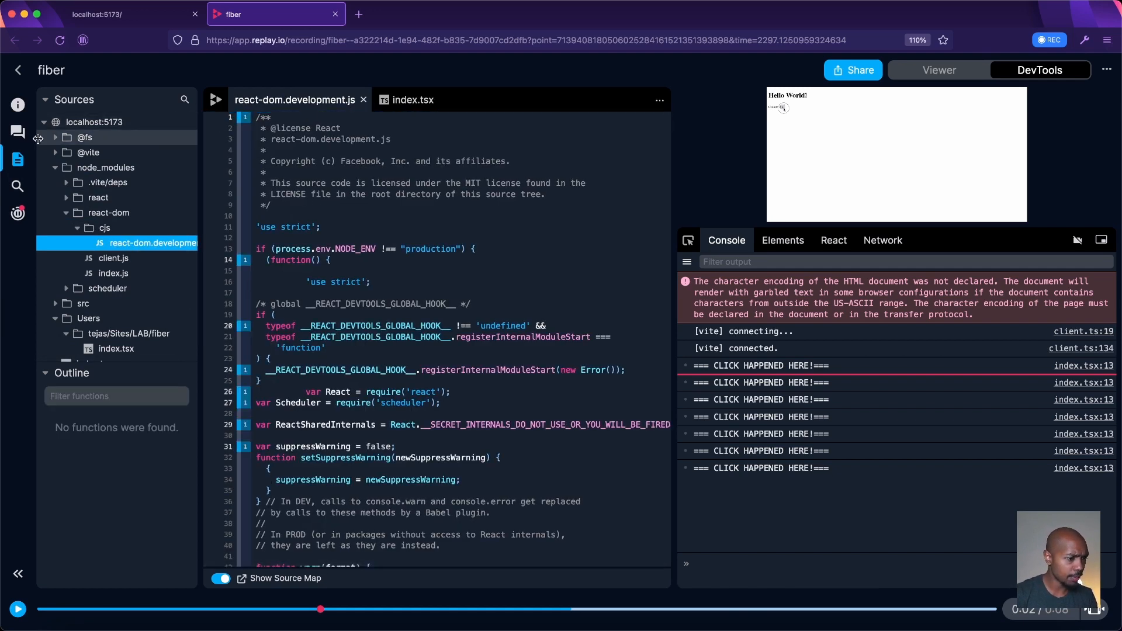
pyautogui.click(17, 589)
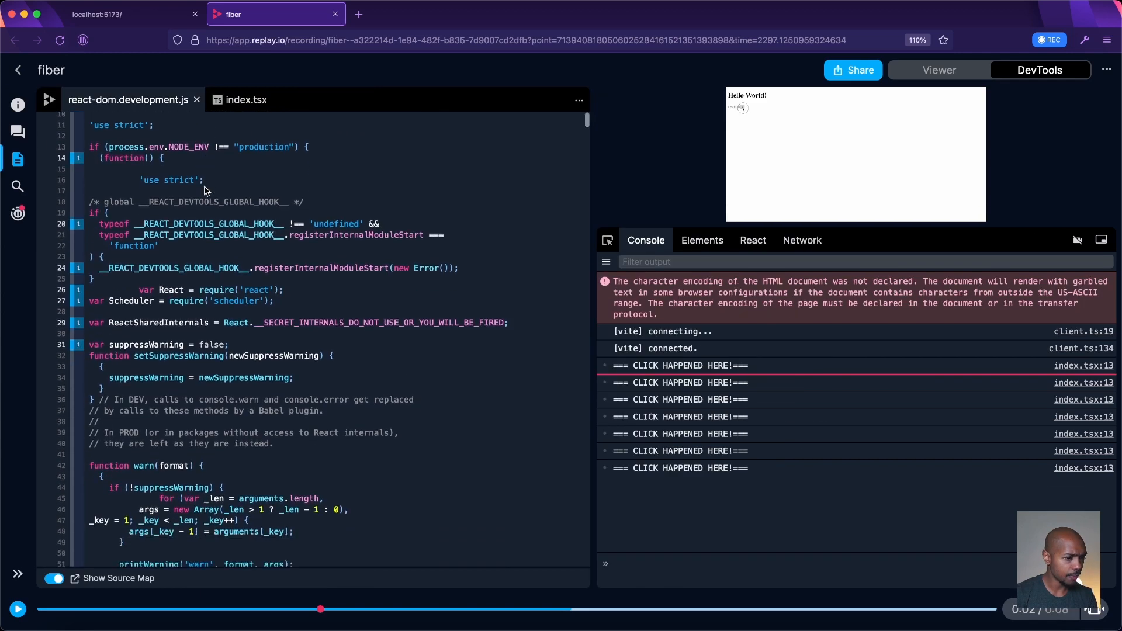
pyautogui.scroll(-3)
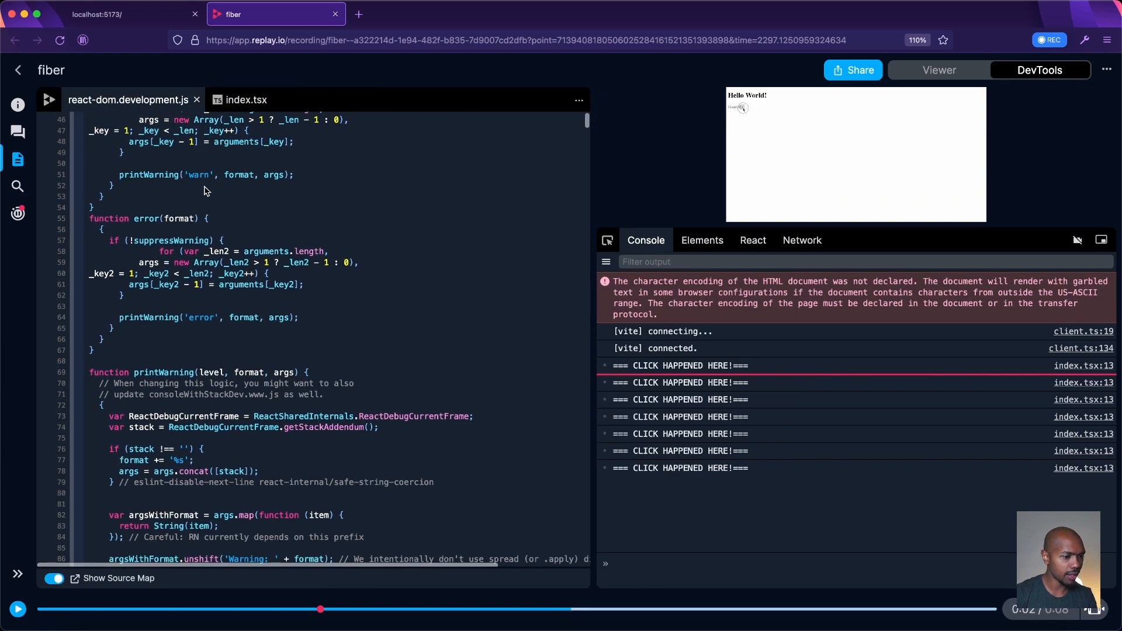
pyautogui.moveTo(393, 218)
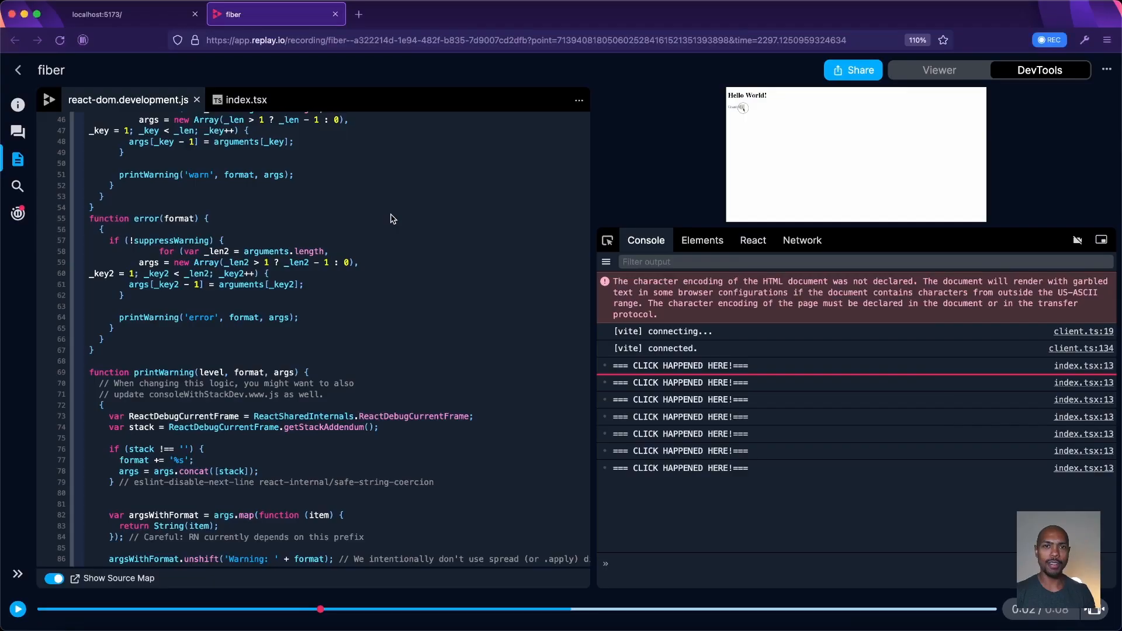
# - Search for 'workLoopSync(' and go to its definition, then search performUnitOfWork
pyautogui.write('workloopSync')
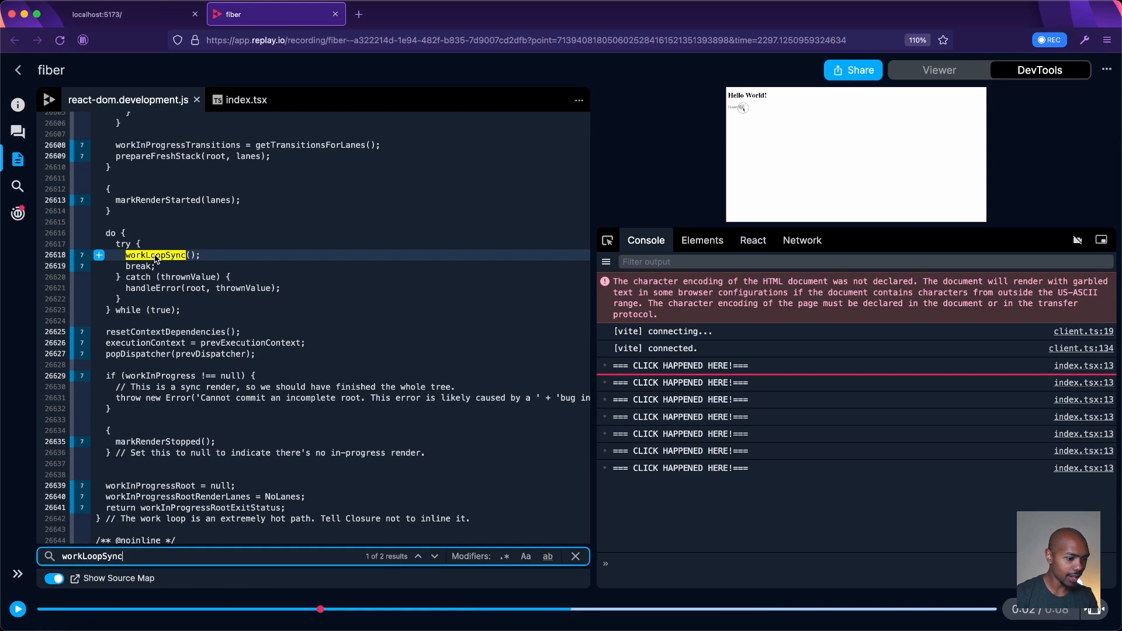
pyautogui.write('(')
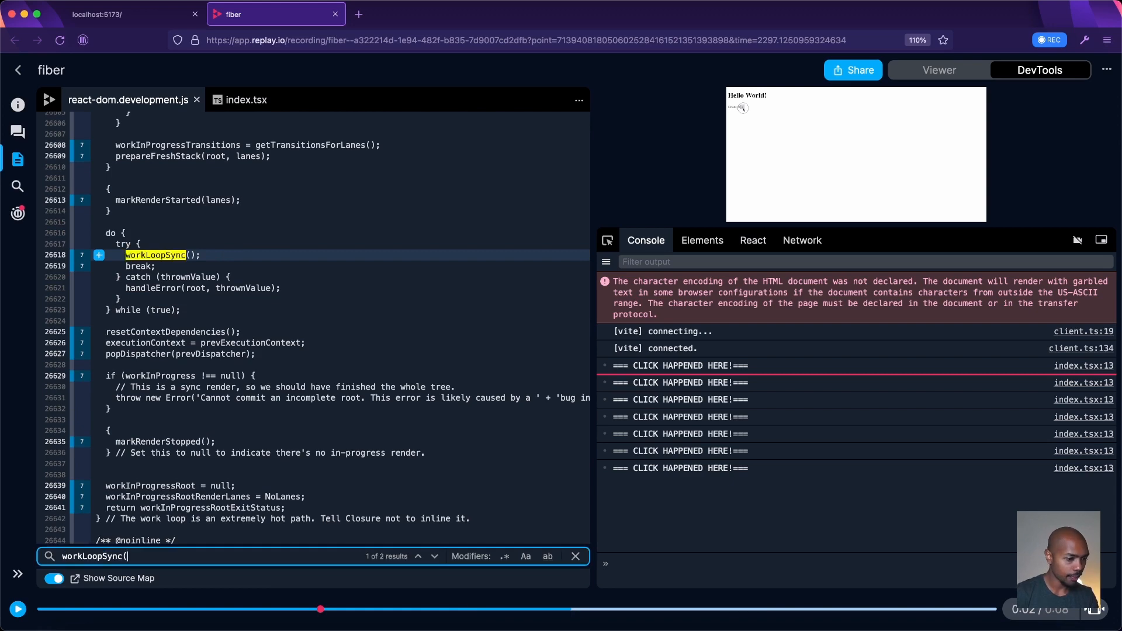
pyautogui.click(434, 556)
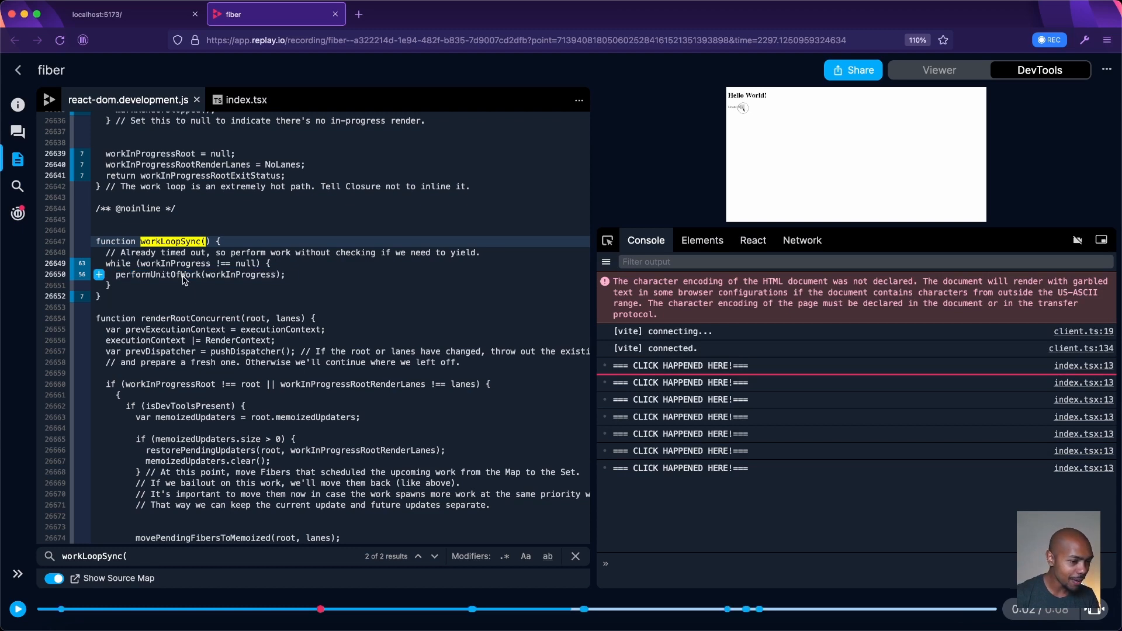
pyautogui.write('performUnitOfWork(')
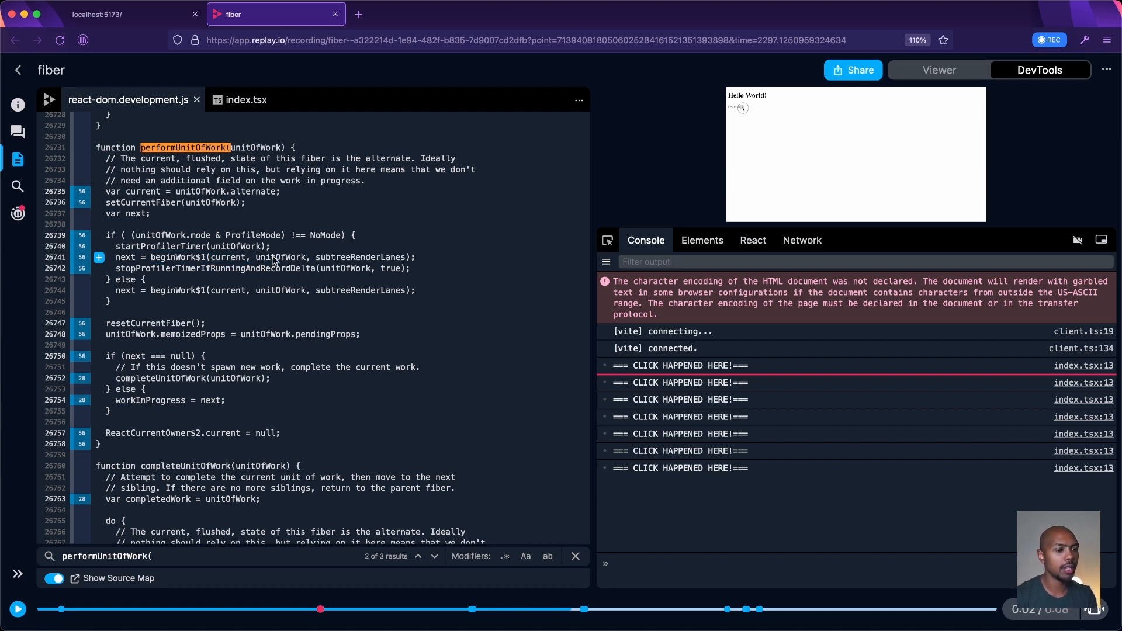
# - Select the beginWork call inside performUnitOfWork to find its definition
pyautogui.doubleClick(325, 257)
pyautogui.write('beginWork(')
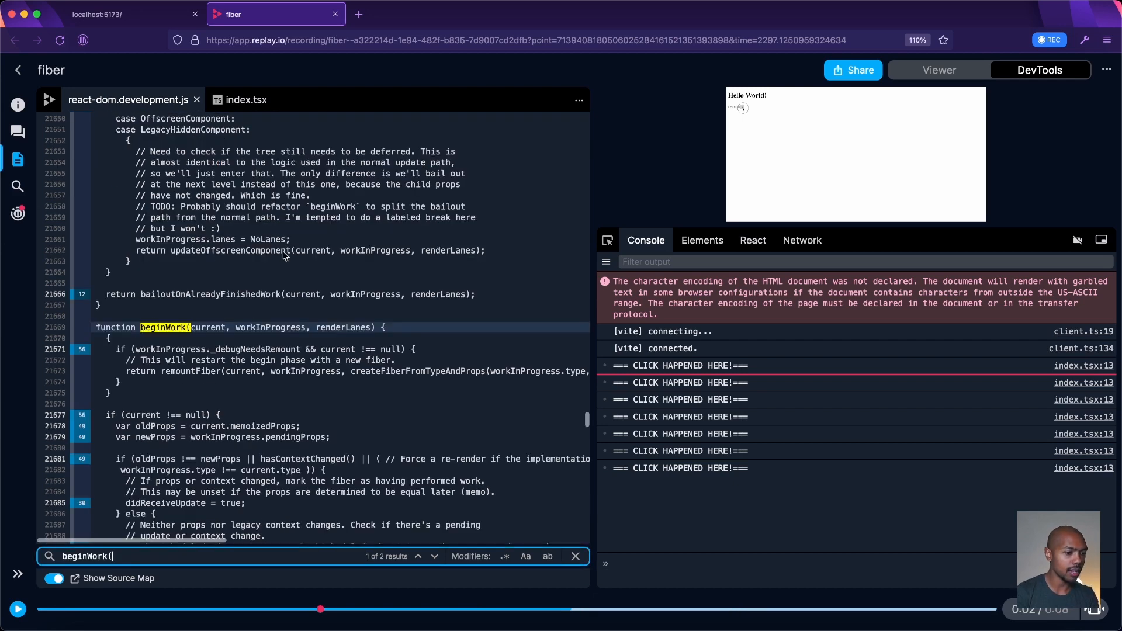
pyautogui.scroll(-3)
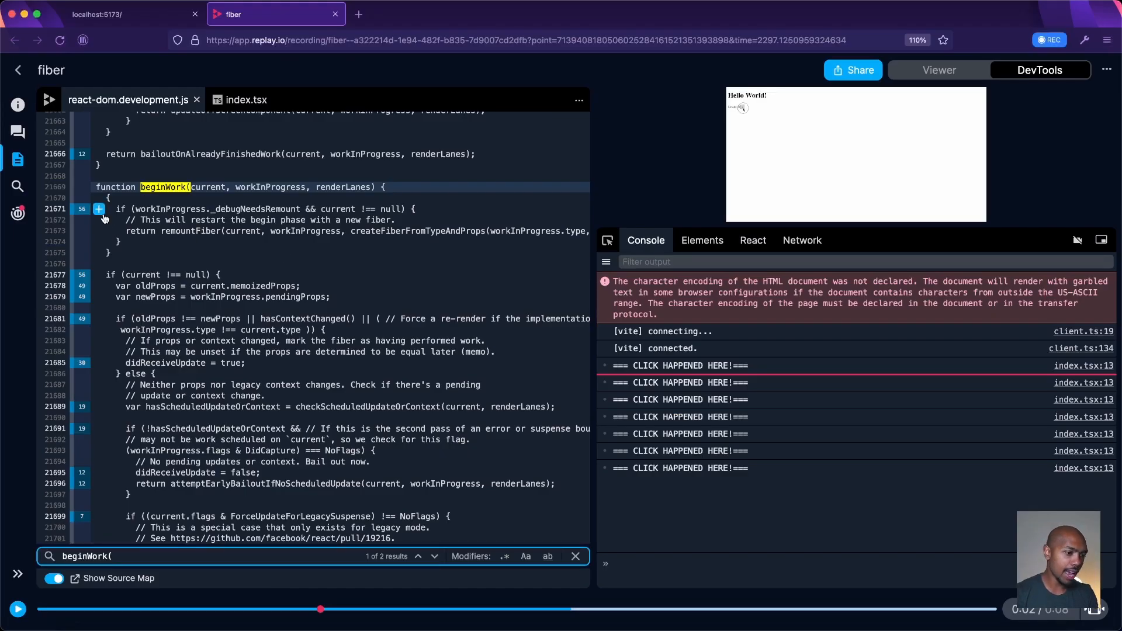
# - Add a print statement on line 21671 logging "beginWork called on" with workInProgress
pyautogui.click(99, 208)
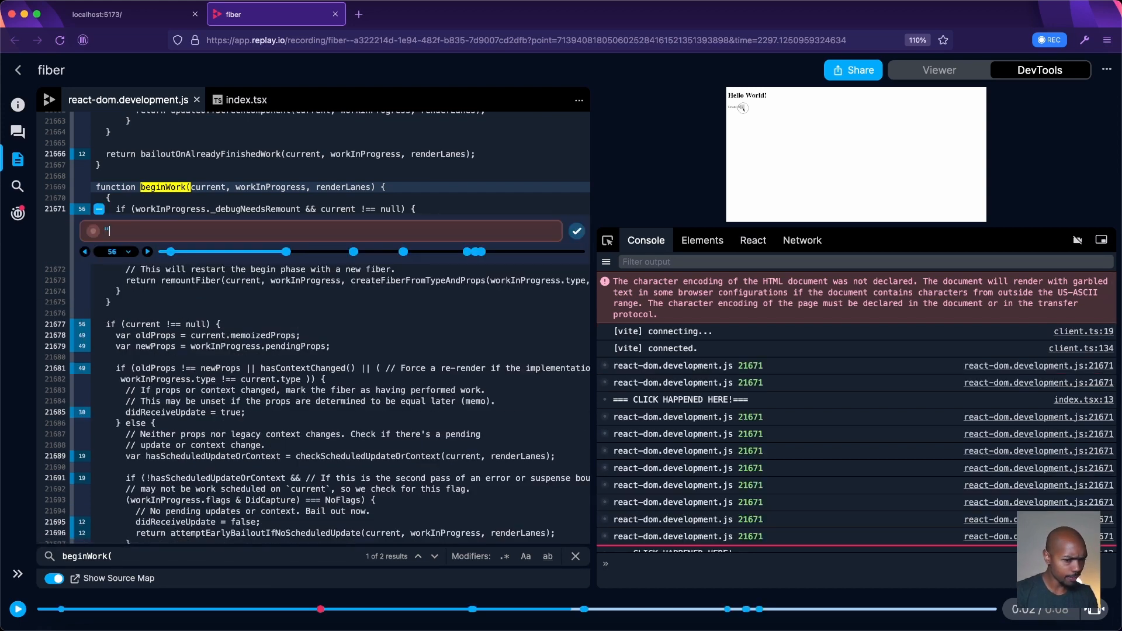
pyautogui.write('"beginWork called on", workInProgress')
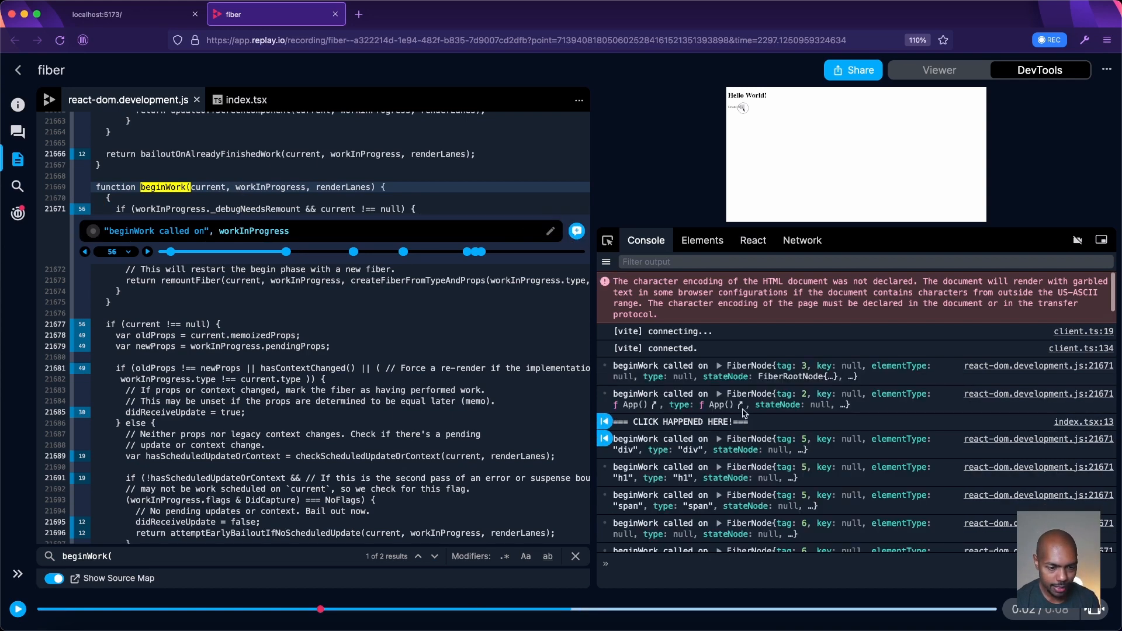
pyautogui.click(719, 365)
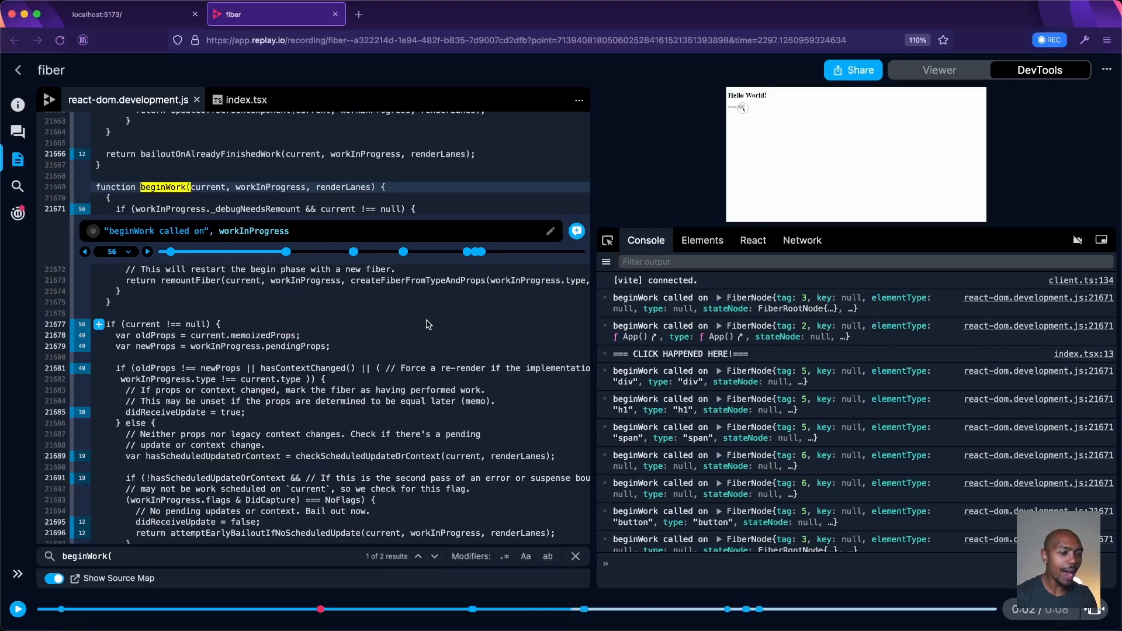
pyautogui.scroll(-3)
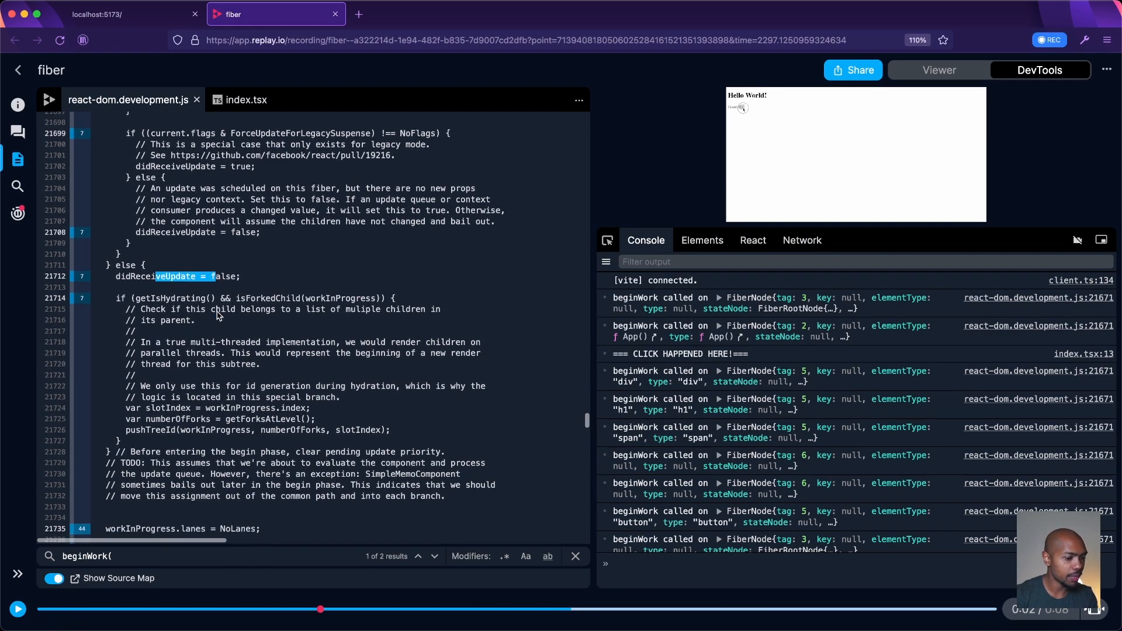
pyautogui.scroll(-3)
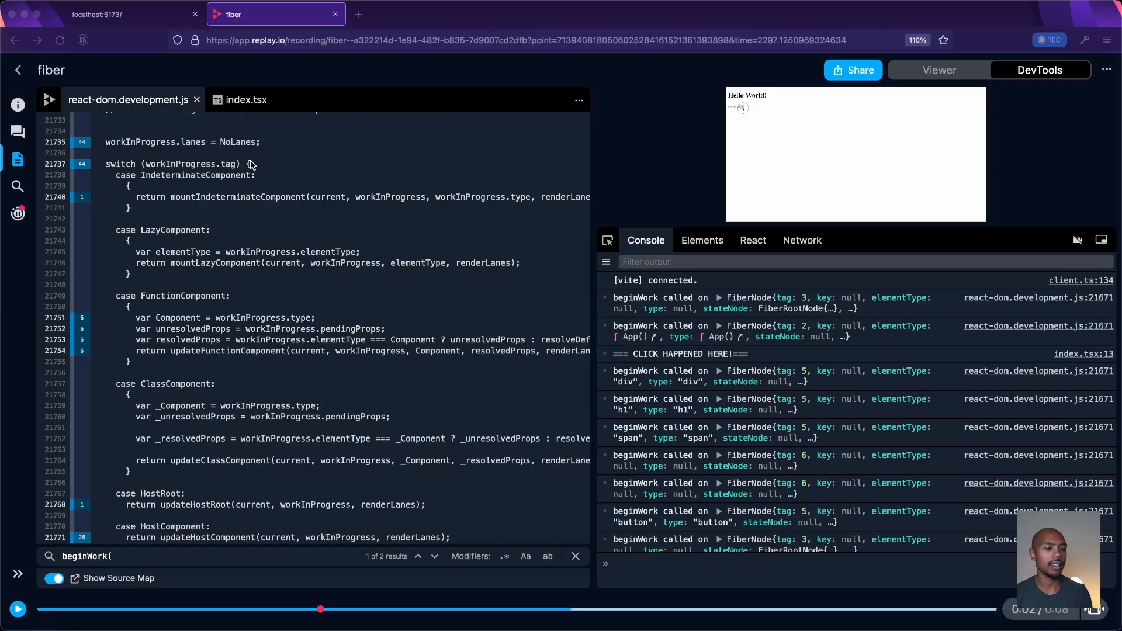
pyautogui.doubleClick(195, 175)
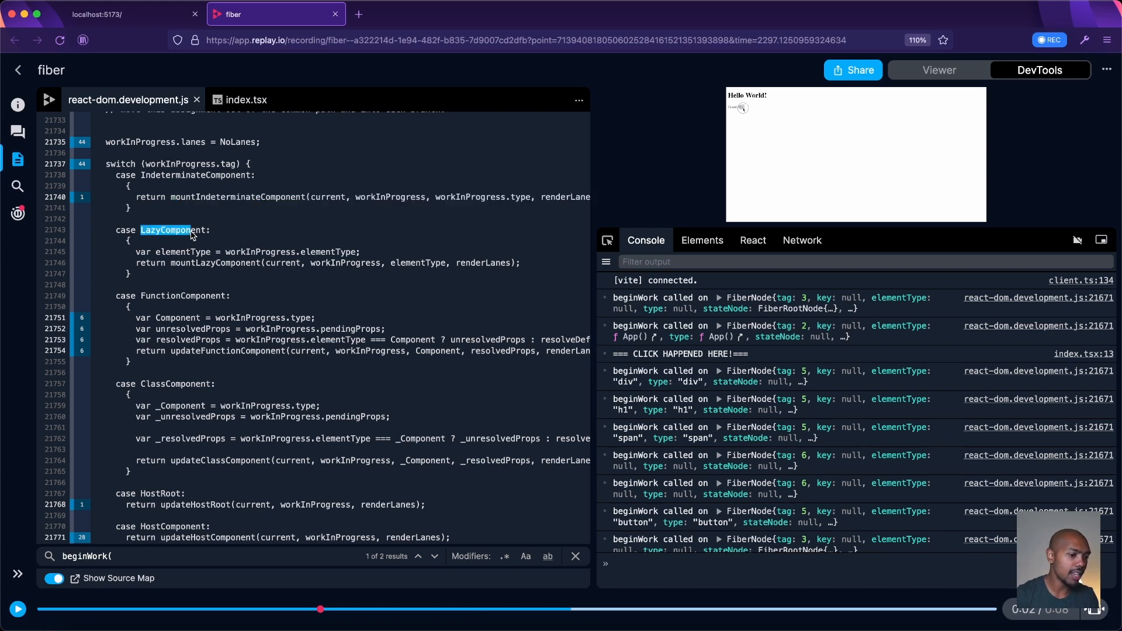
pyautogui.scroll(-3)
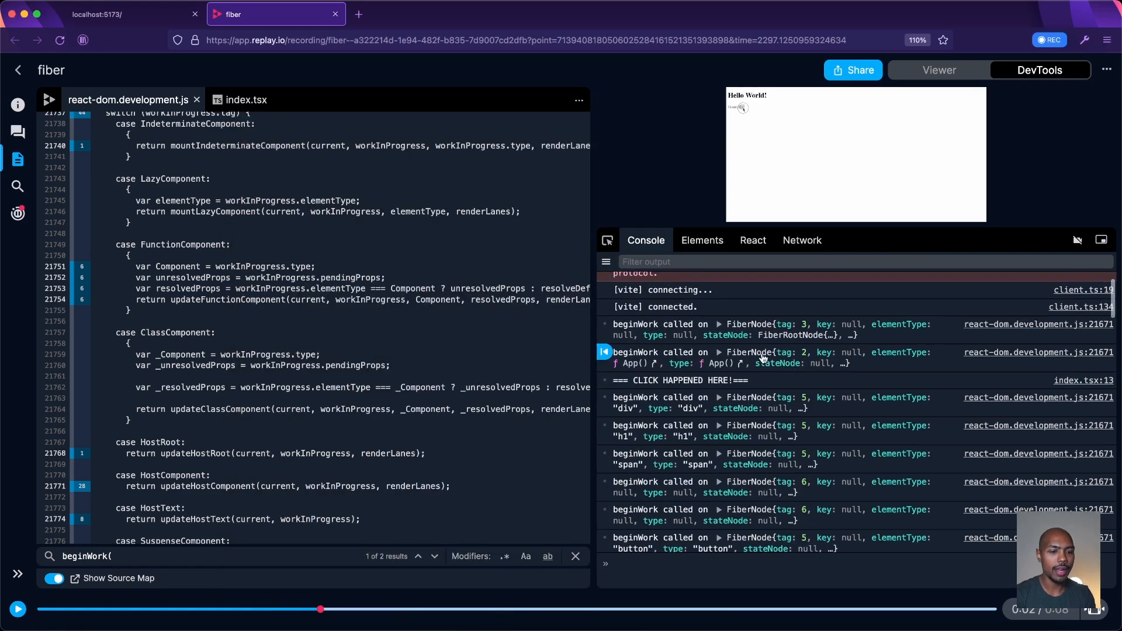
pyautogui.scroll(-3)
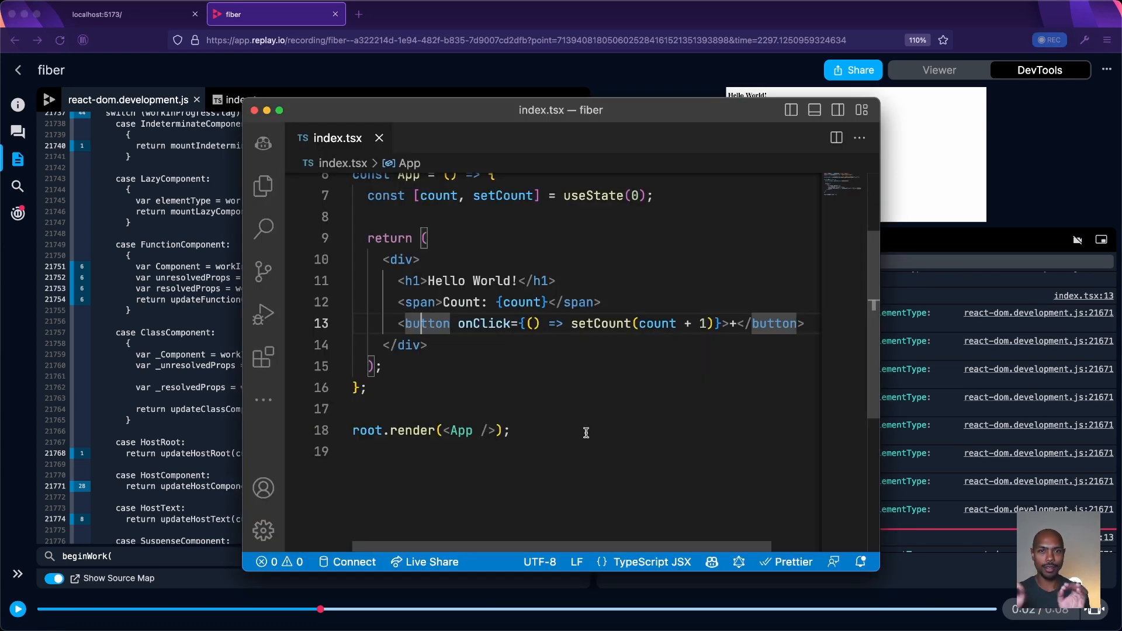
pyautogui.moveTo(331, 347)
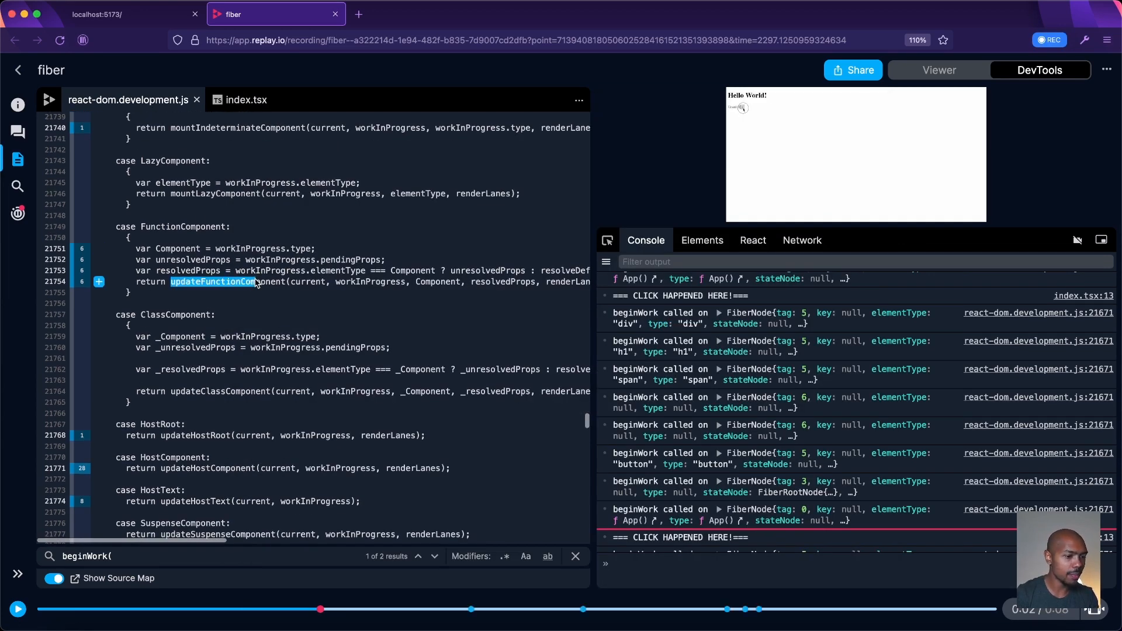
# - Scroll to the completeWork function definition in react-dom.development.js
pyautogui.scroll(-3)
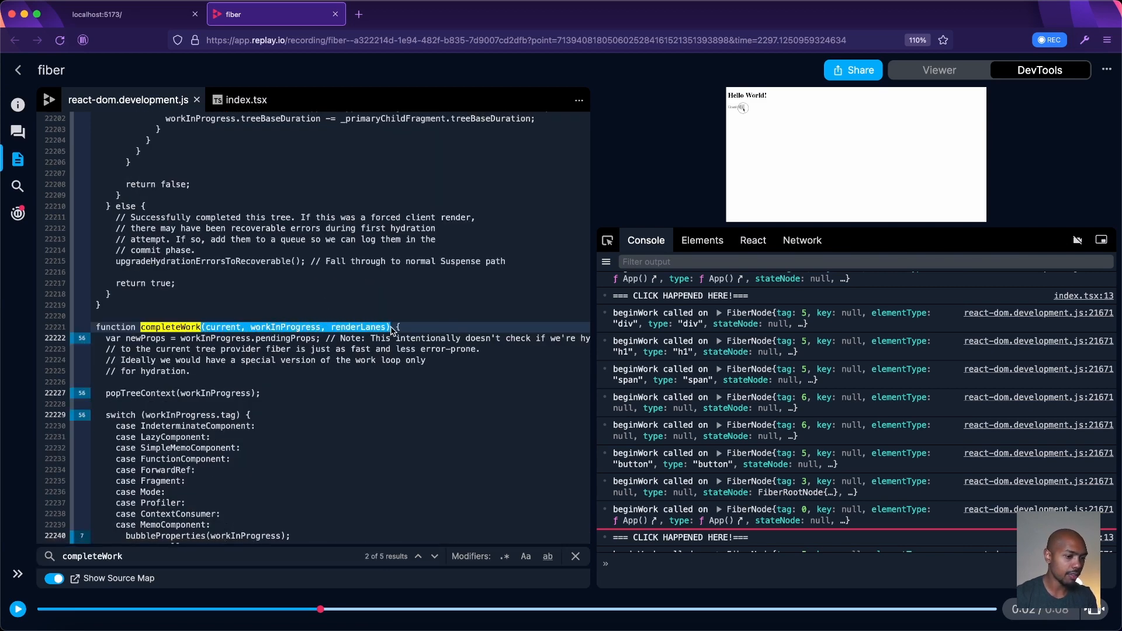
pyautogui.scroll(-3)
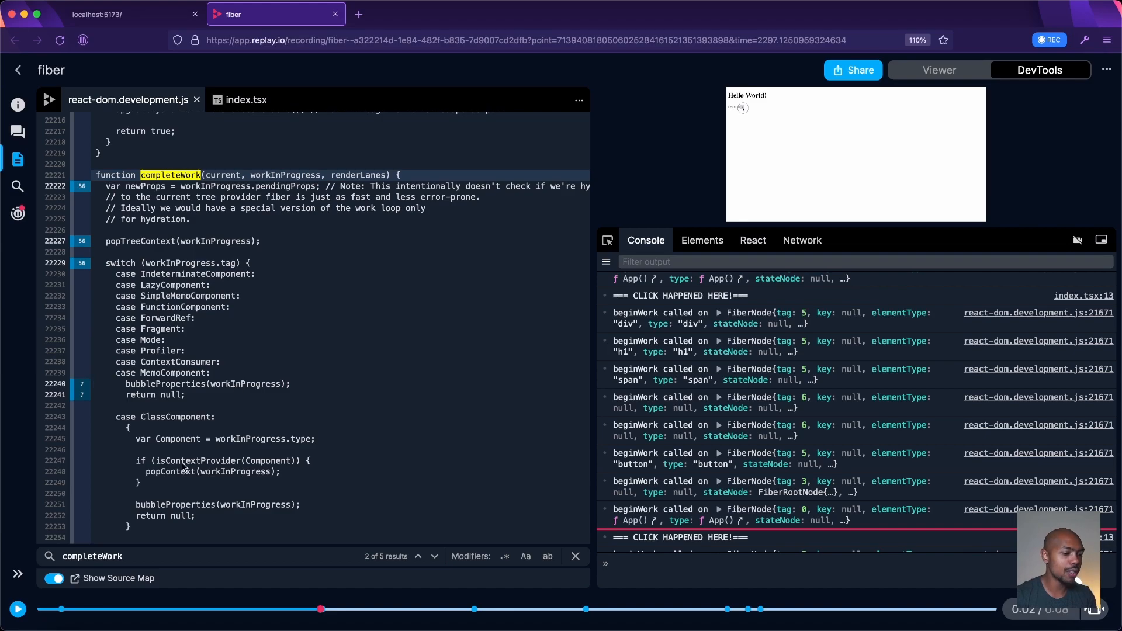
pyautogui.scroll(-3)
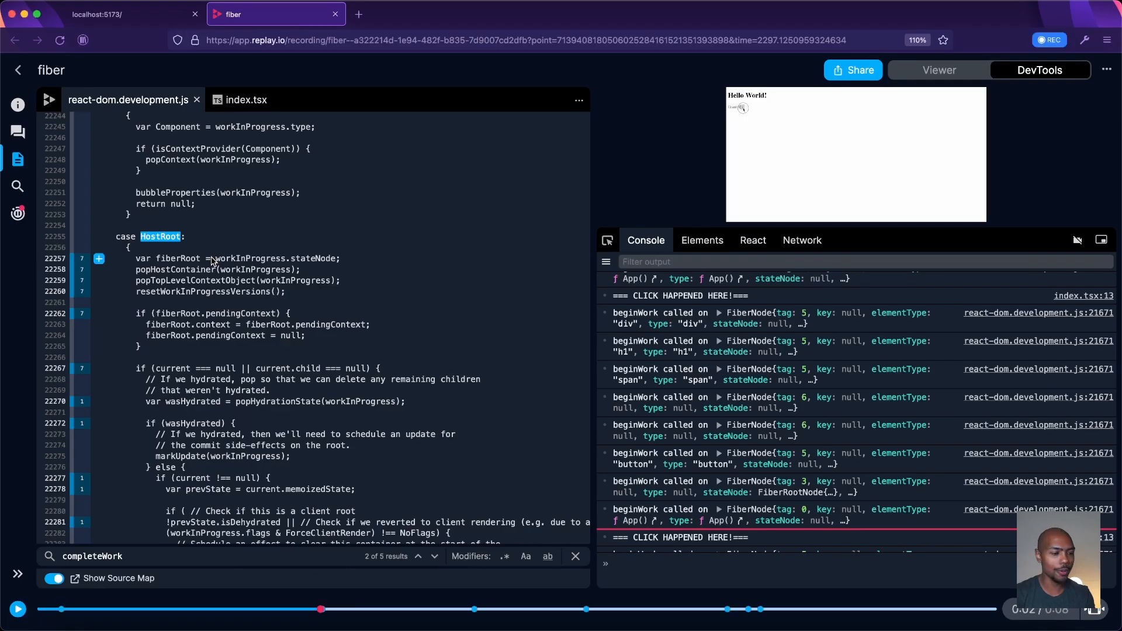
# - Scroll the react-dom source to completeWork to add the 'completeWork called on' log
pyautogui.scroll(-3)
pyautogui.write('"completeWork called on')
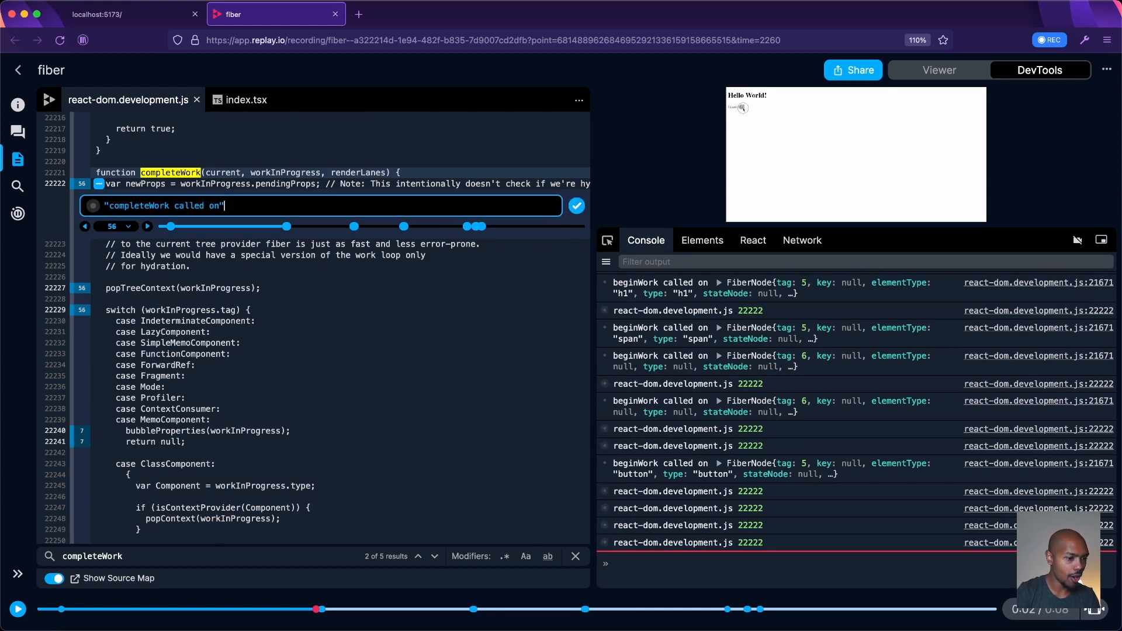
pyautogui.write(', workInPro')
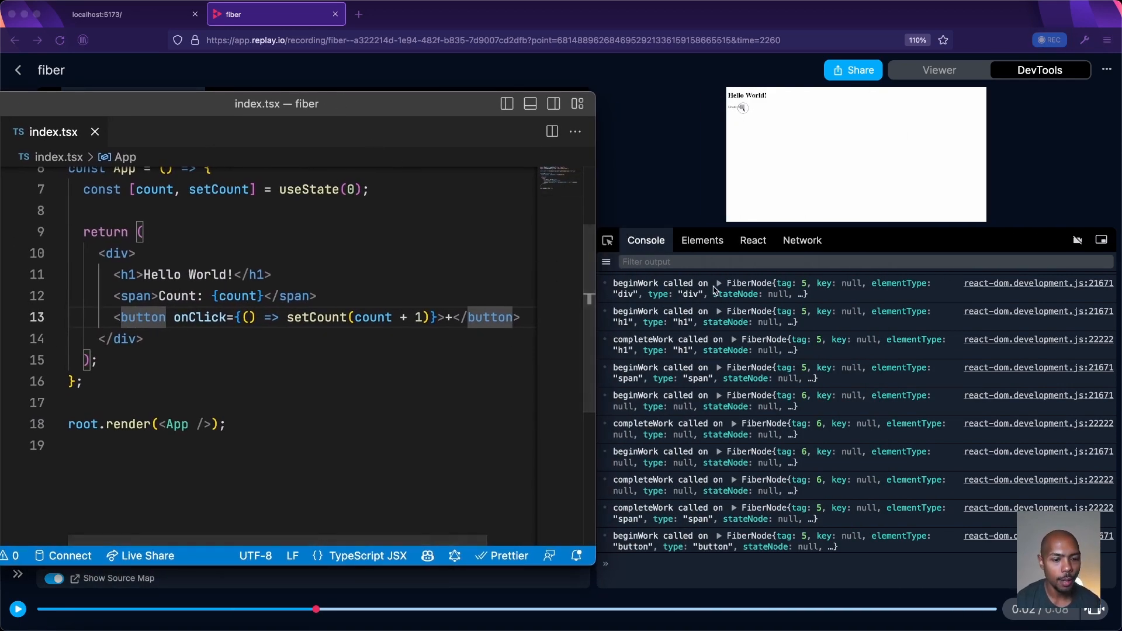
# - Bring up index.tsx's App counter component in VS Code beside the Replay console logs
pyautogui.doubleClick(116, 254)
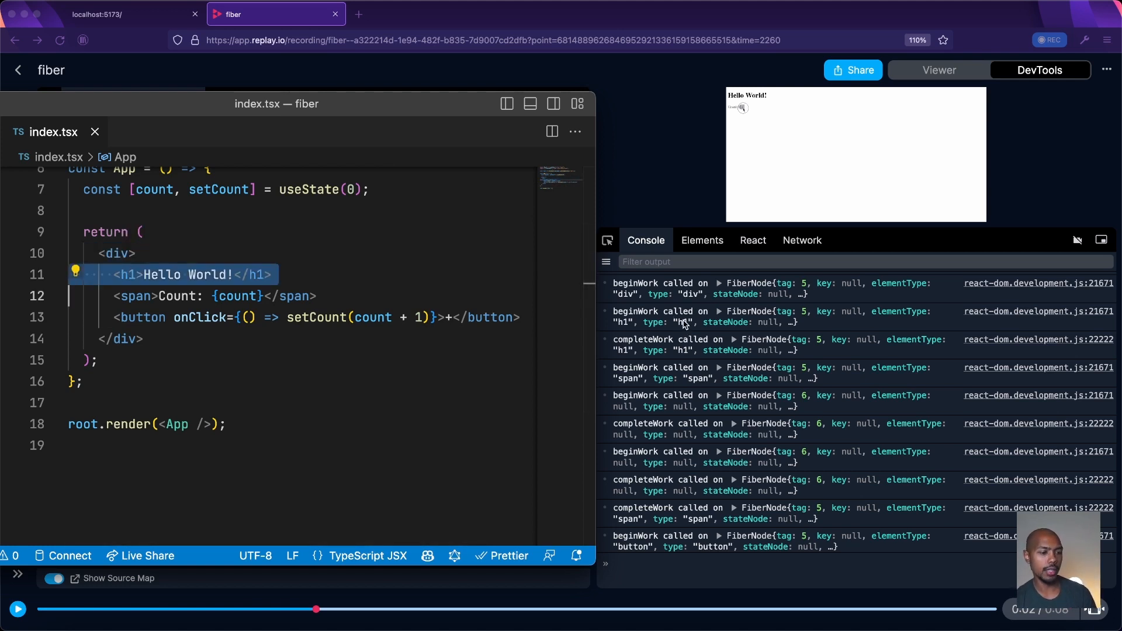
pyautogui.moveTo(686, 351)
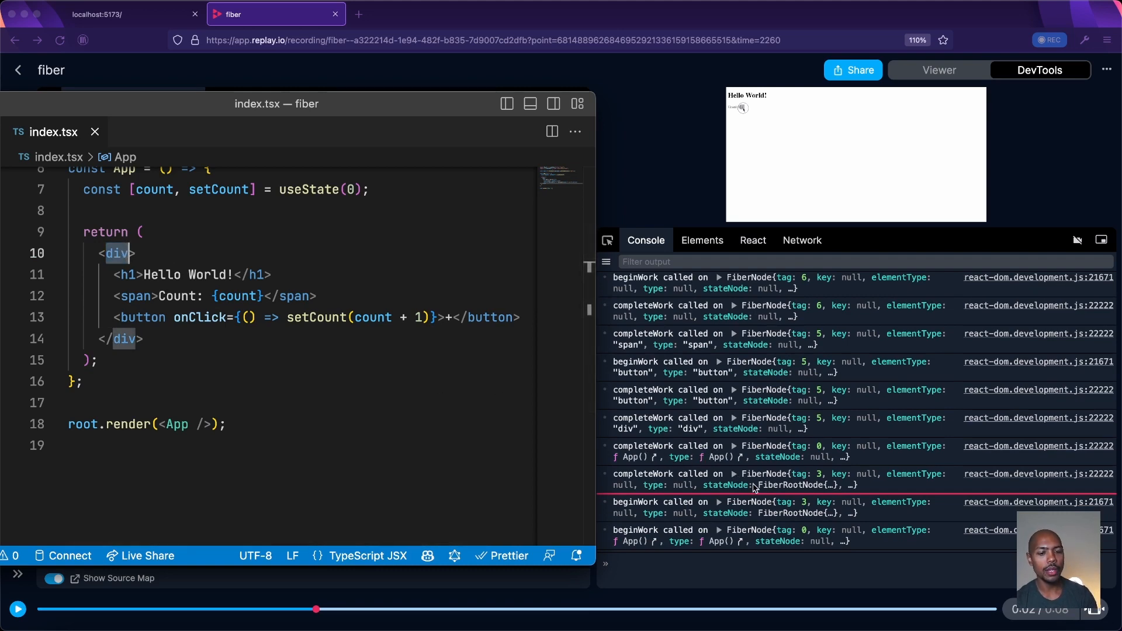
pyautogui.click(1038, 474)
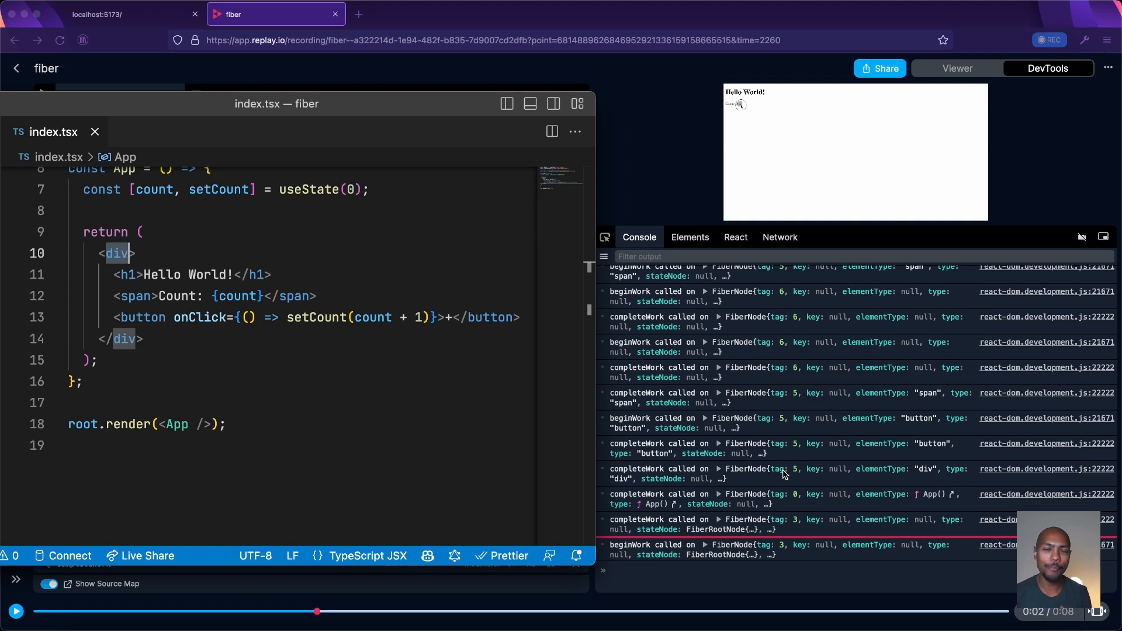
pyautogui.moveTo(787, 462)
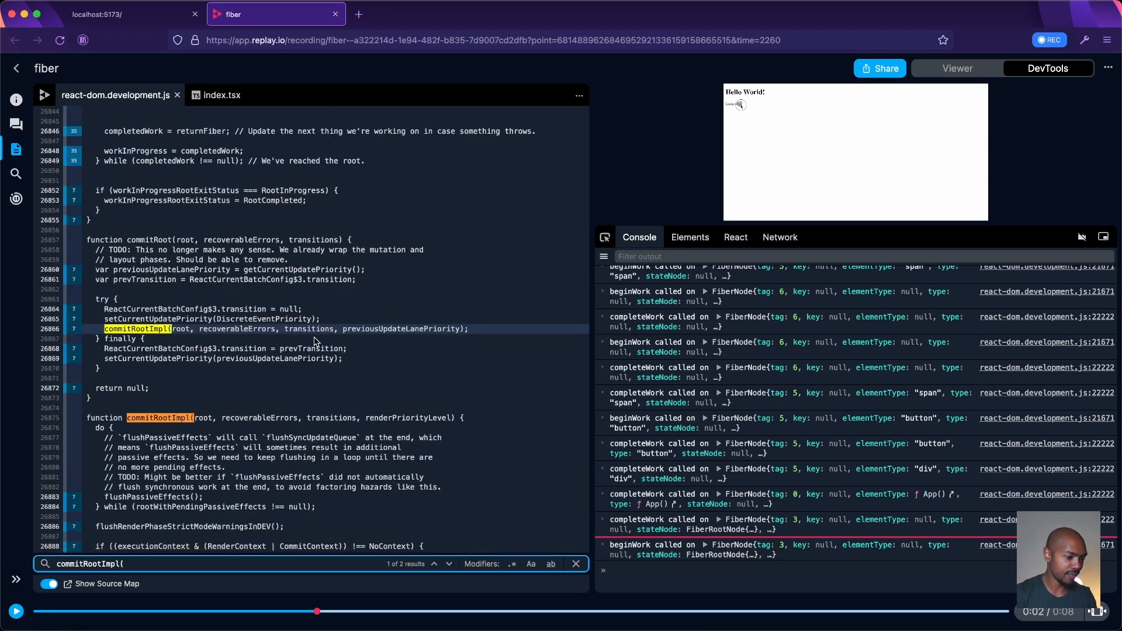
# - Add a 'commitRoot called', root print in commitRootImpl and scroll the console to its entry
pyautogui.scroll(-3)
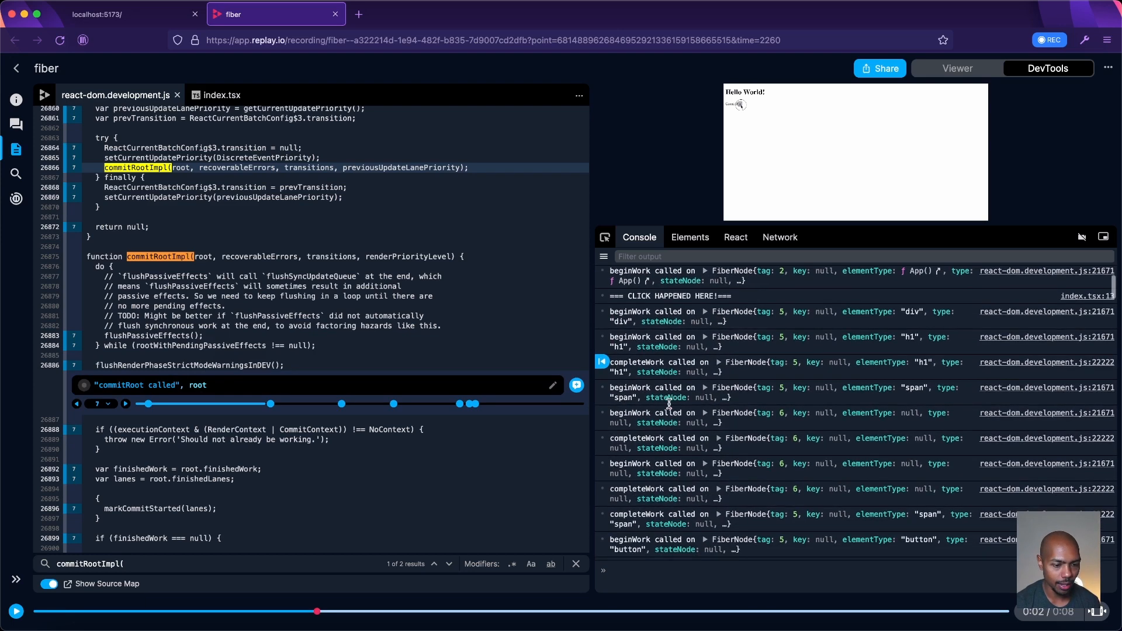
pyautogui.scroll(-3)
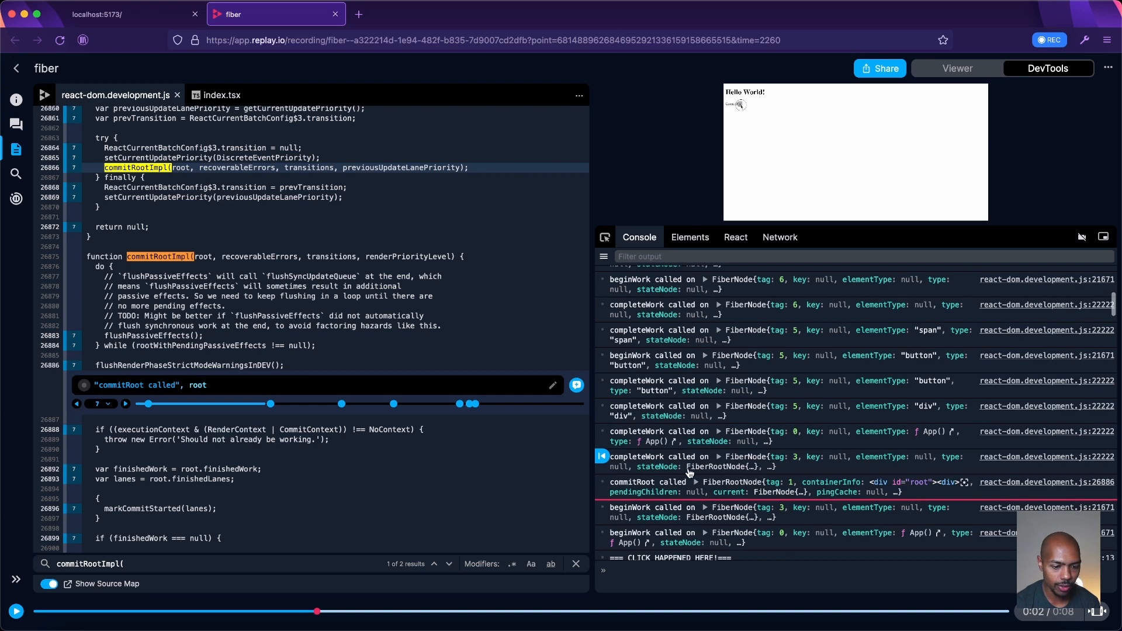
pyautogui.click(719, 457)
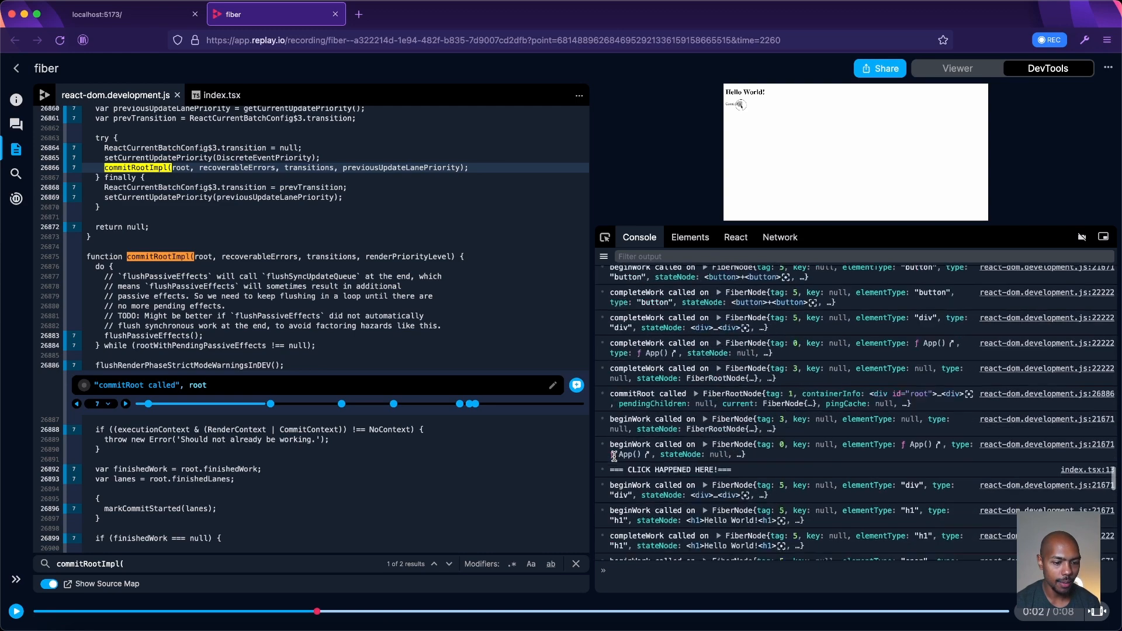
pyautogui.scroll(-3)
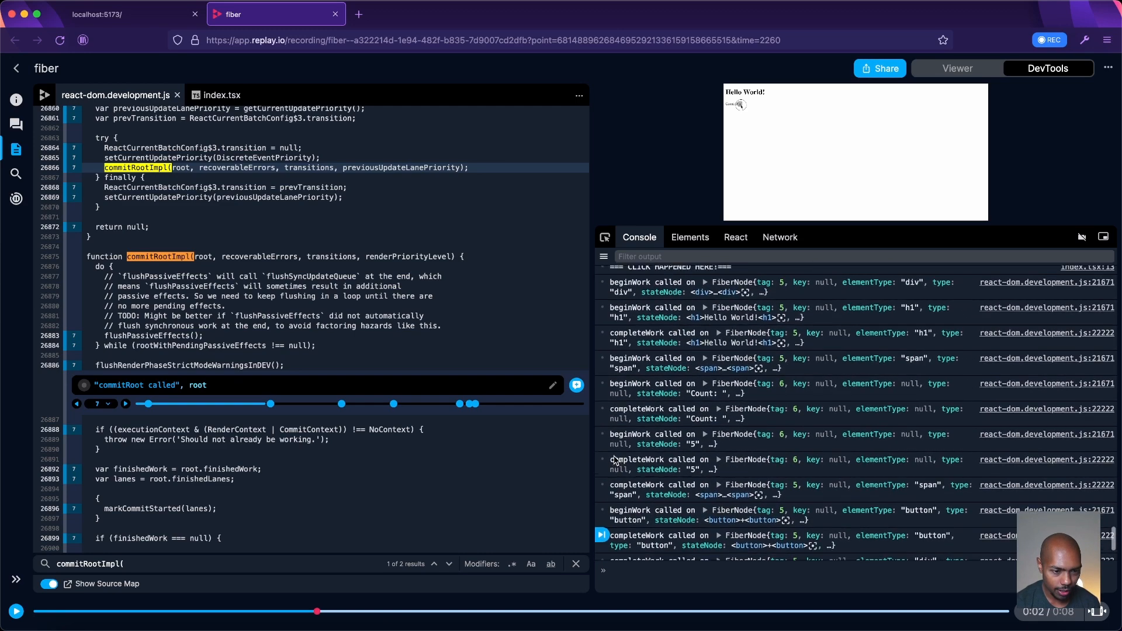